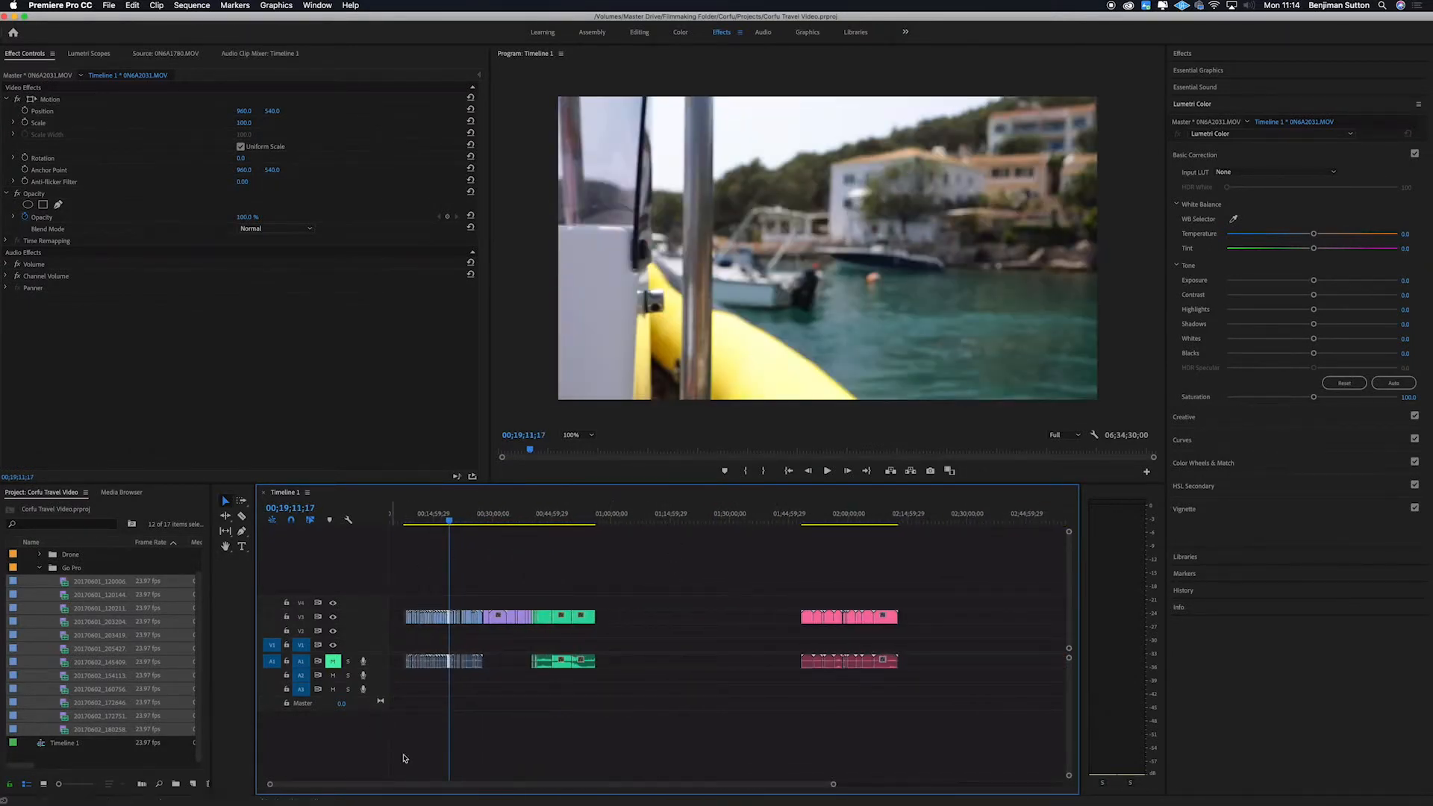
# Browse Soundstripe's Time to Dance playlist and play a track preview from the list
pyautogui.click(459, 522)
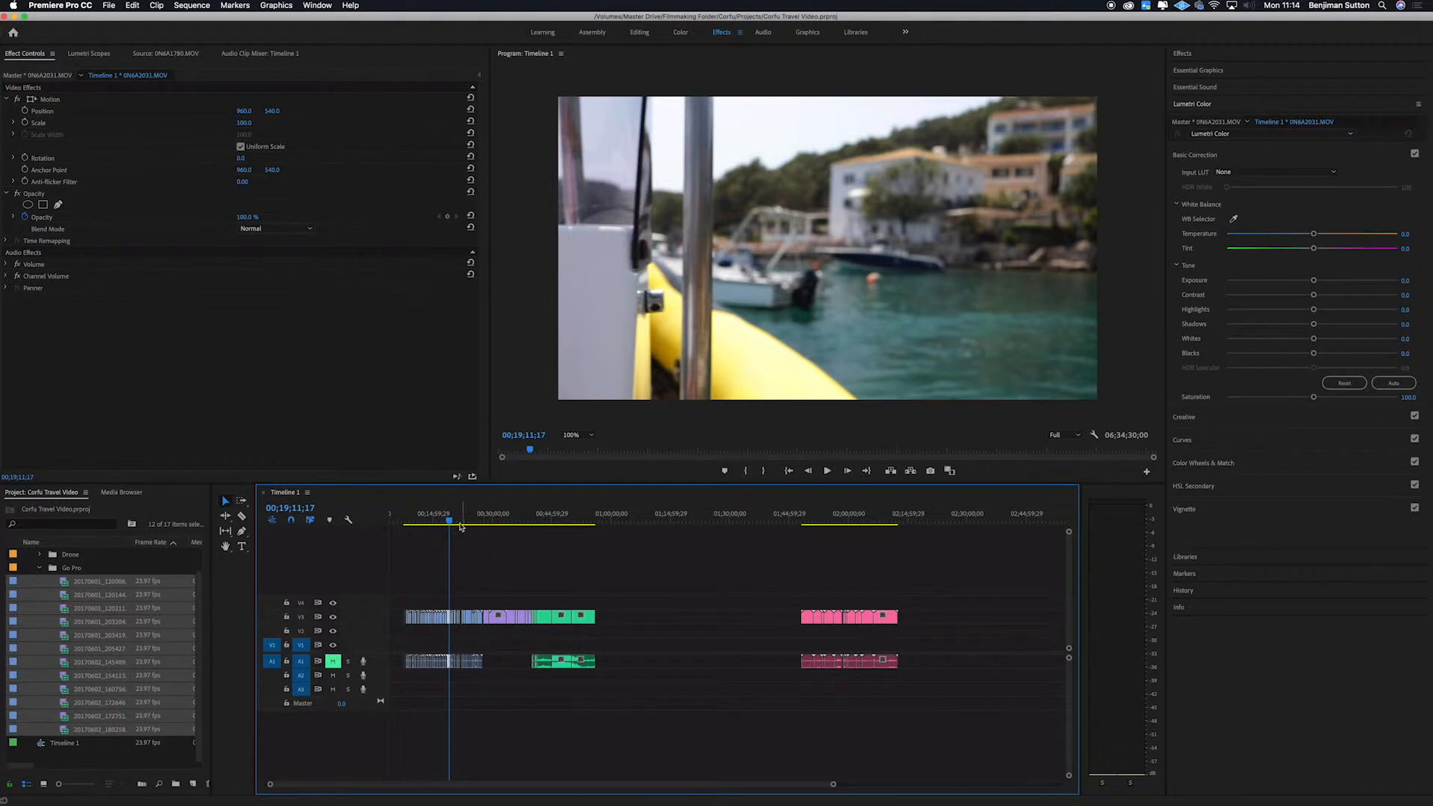
pyautogui.click(623, 521)
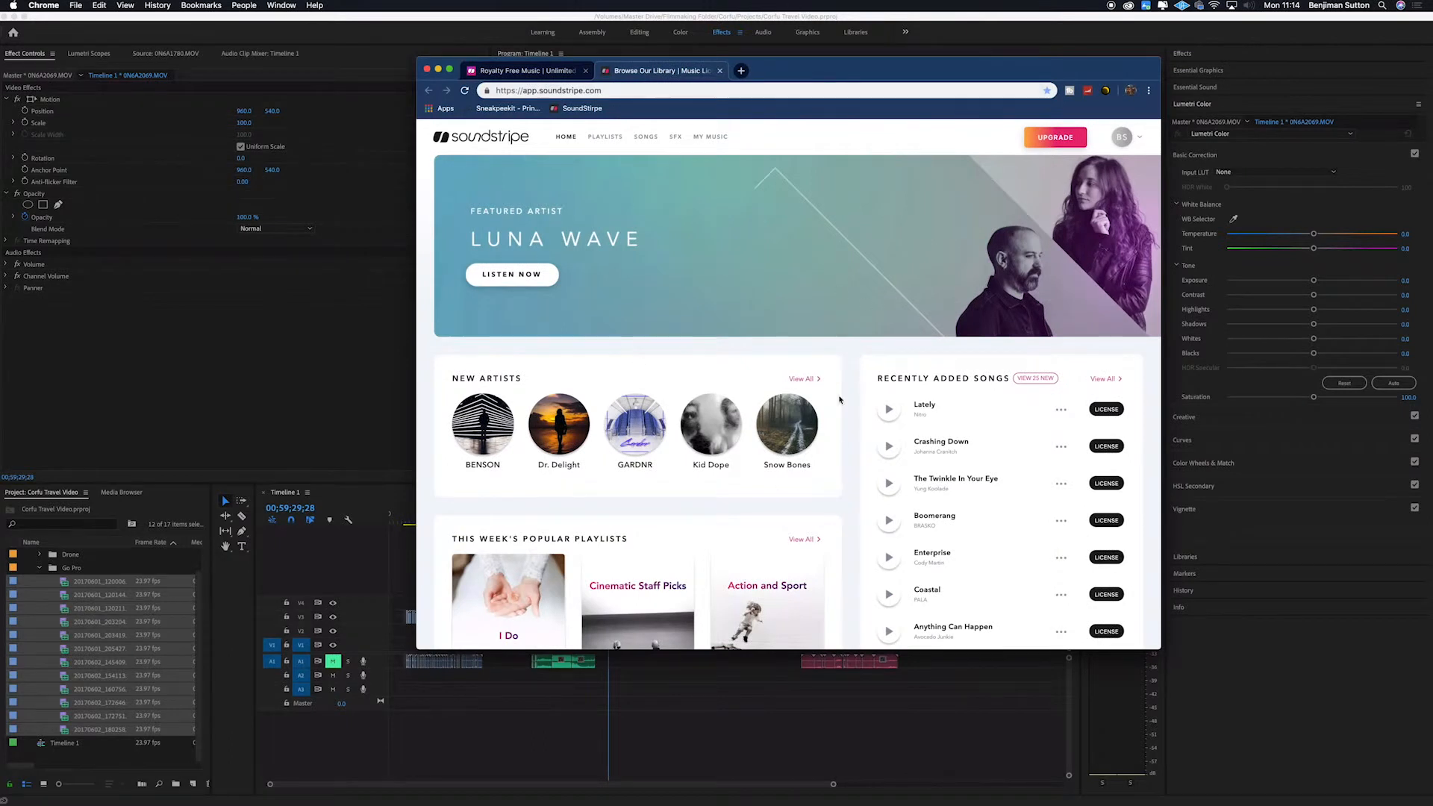
pyautogui.moveTo(646, 136)
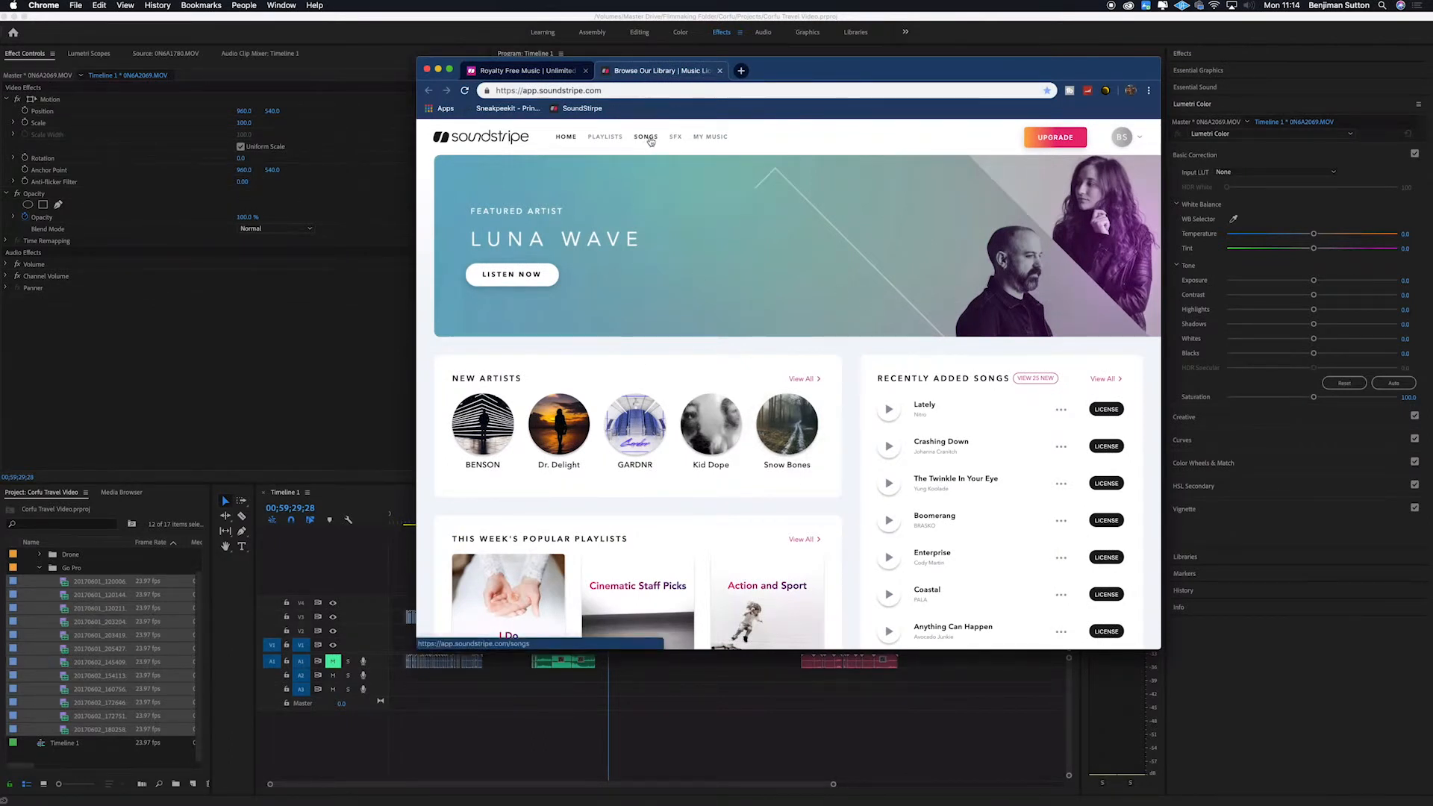
pyautogui.click(605, 136)
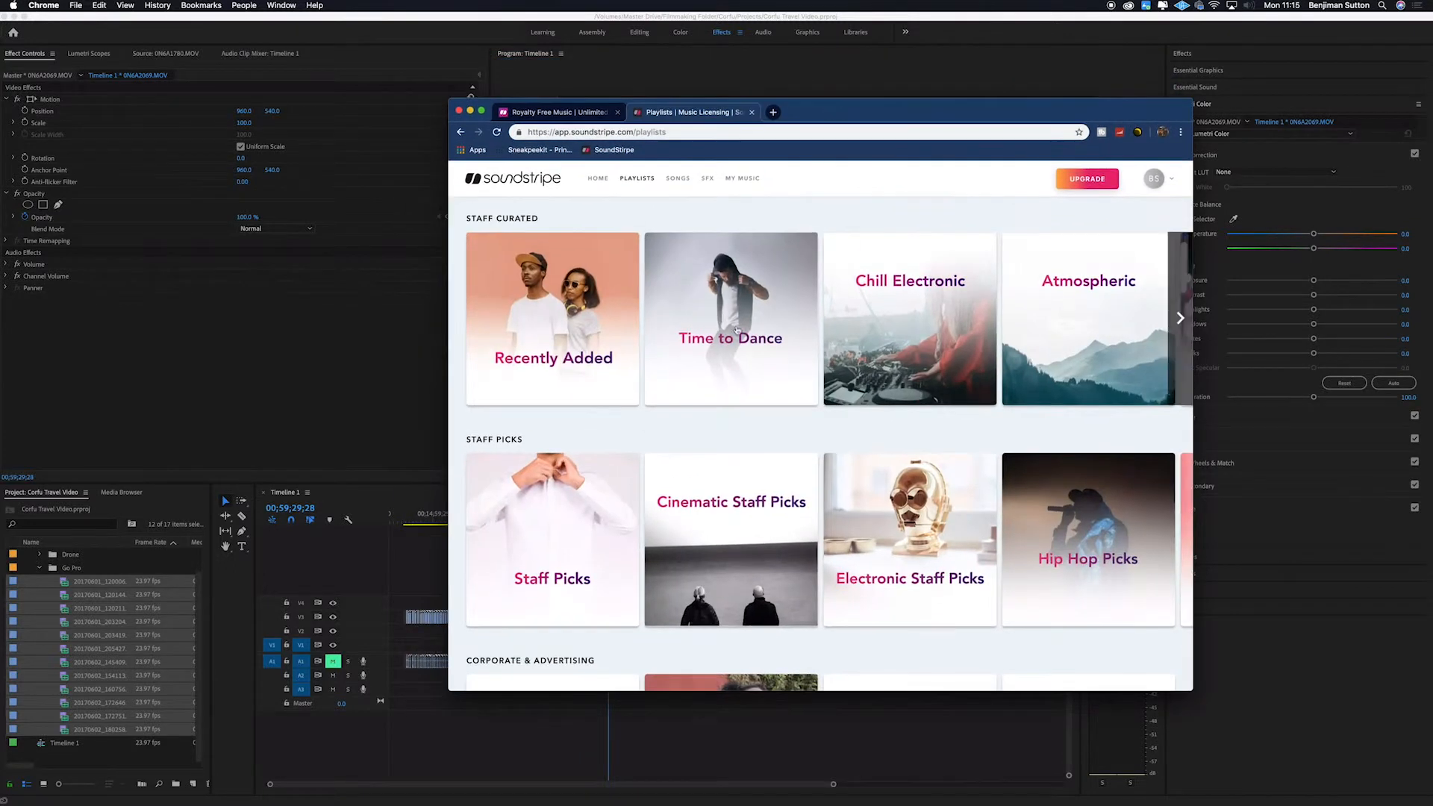
pyautogui.click(729, 317)
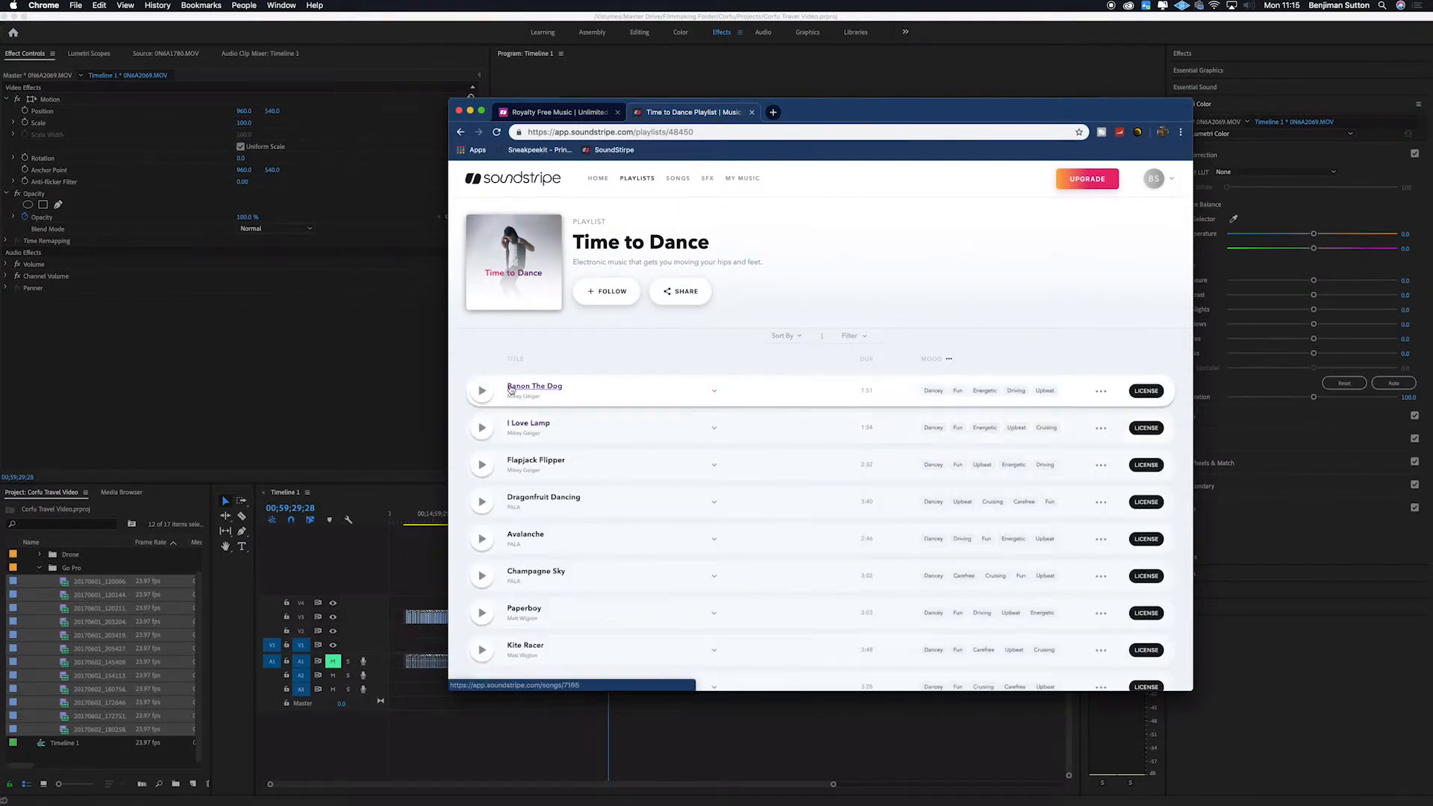
pyautogui.scroll(-3)
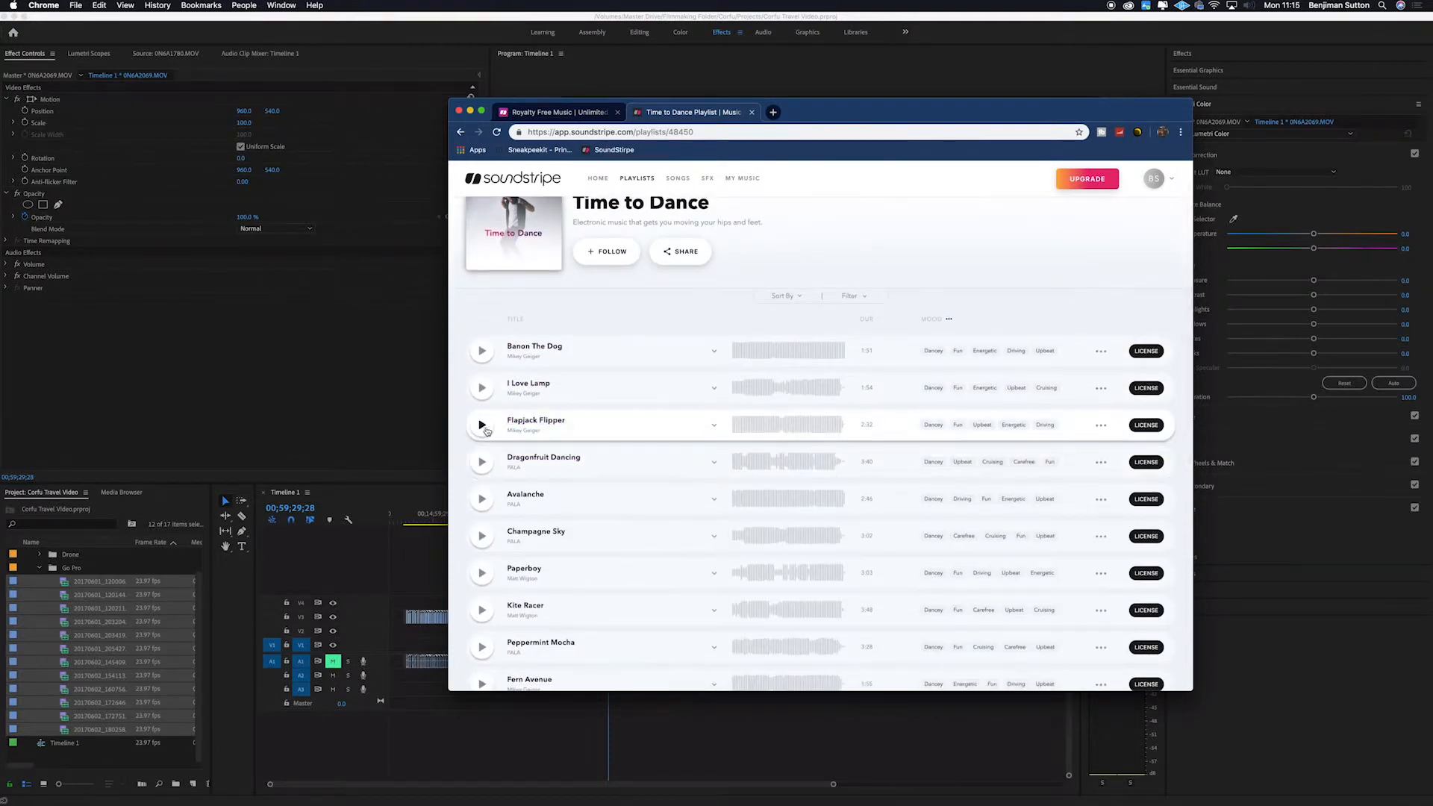
pyautogui.click(481, 425)
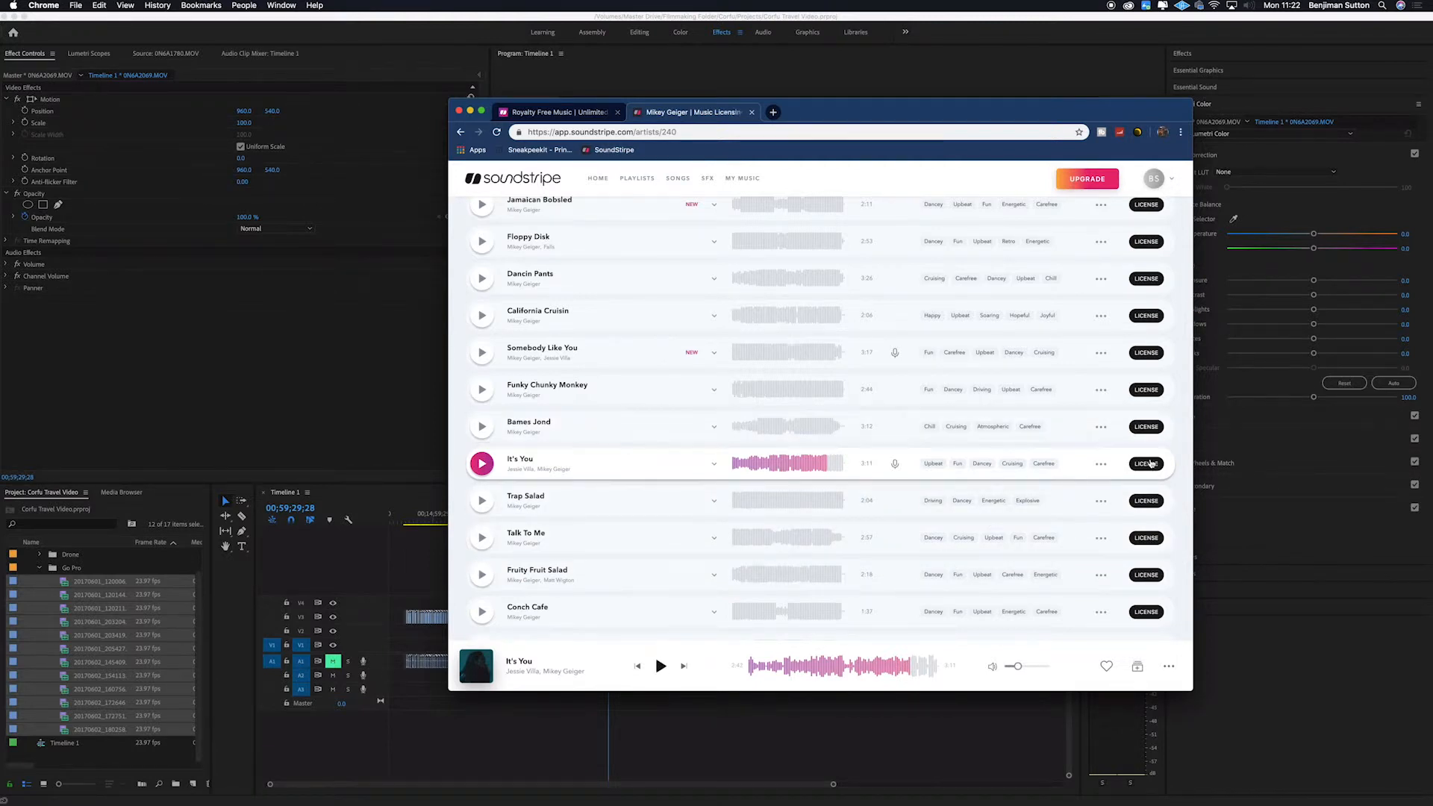
# Submit a Travel-type license for It's You titled 'Corfu 1'
pyautogui.click(1147, 463)
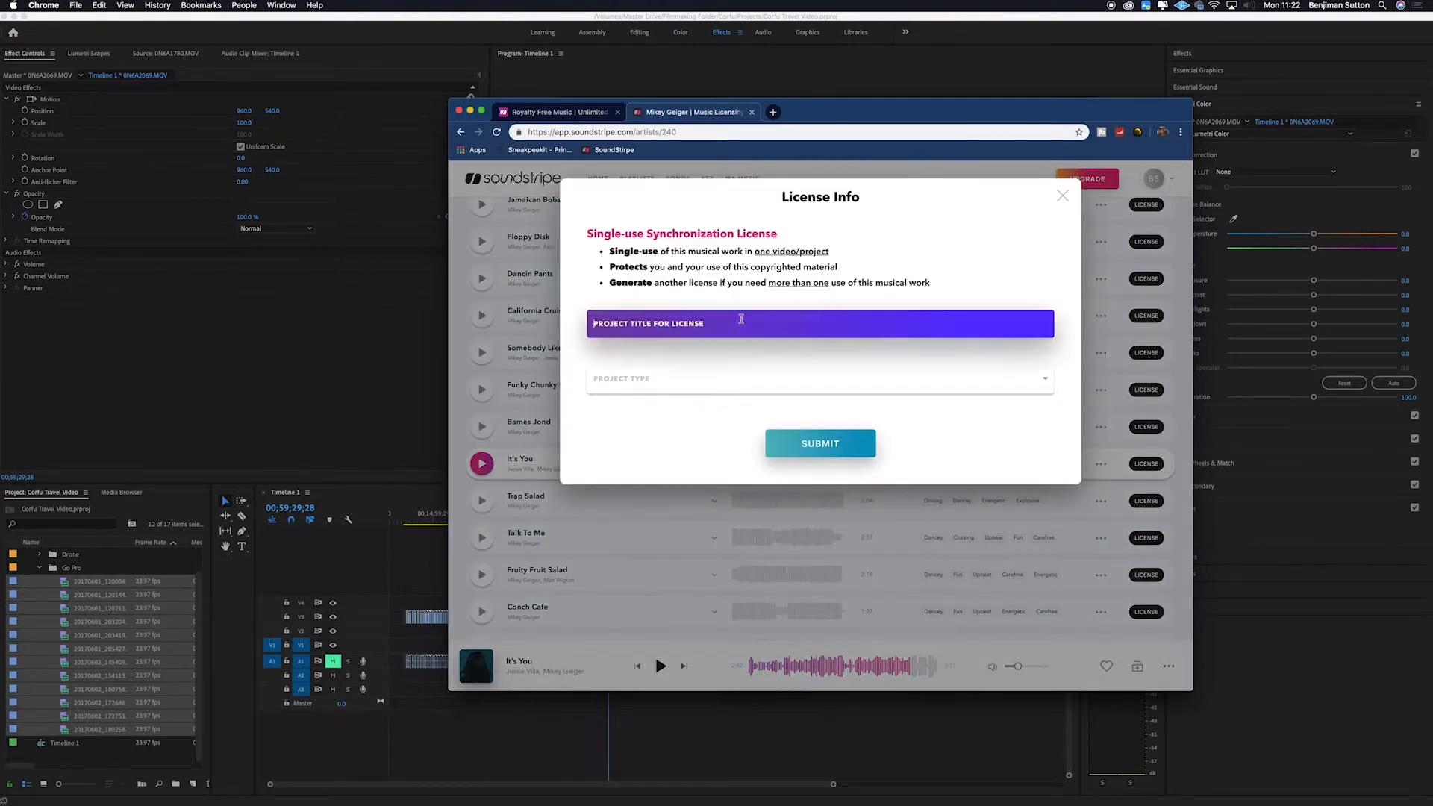
pyautogui.write('Corfu 1')
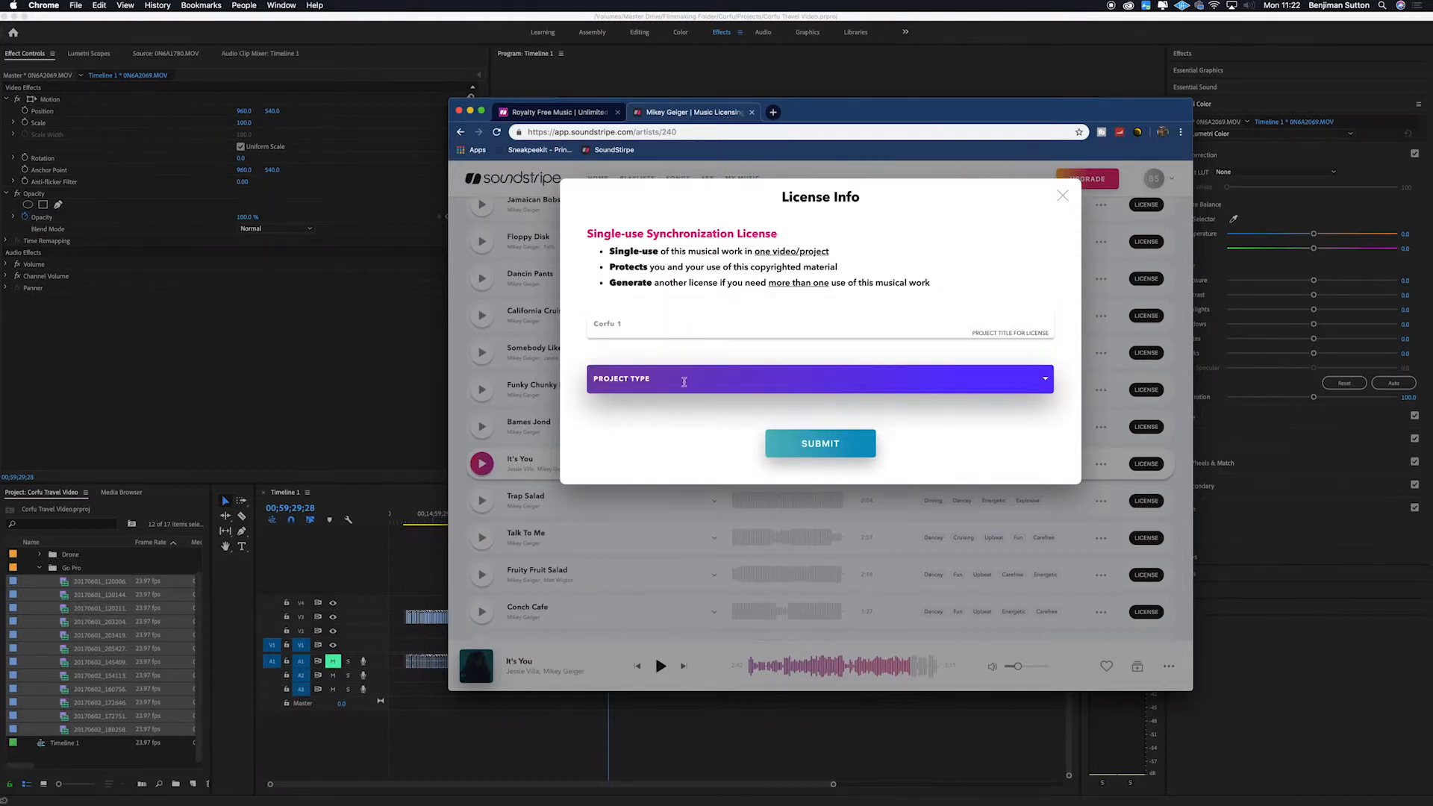
pyautogui.click(818, 378)
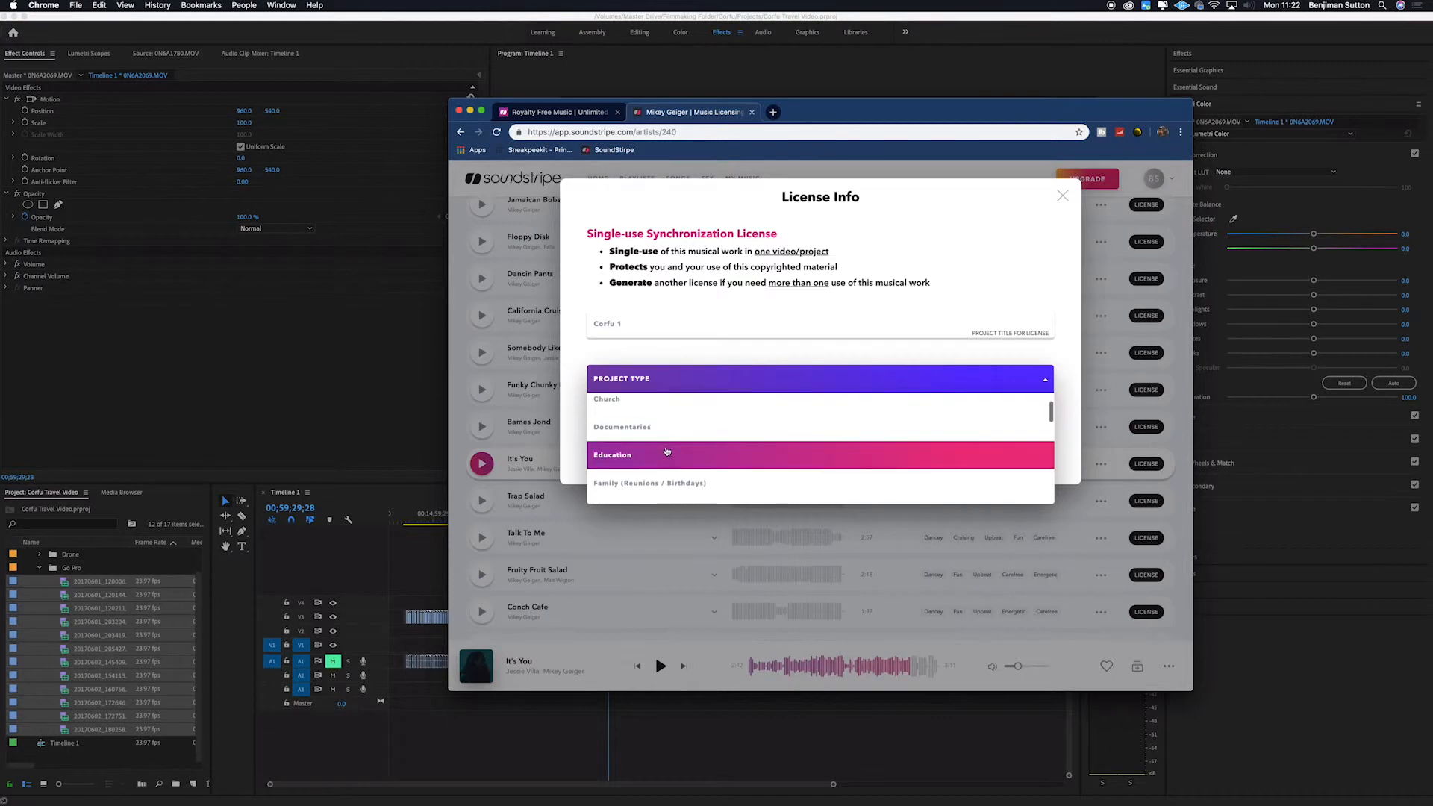
pyautogui.scroll(-3)
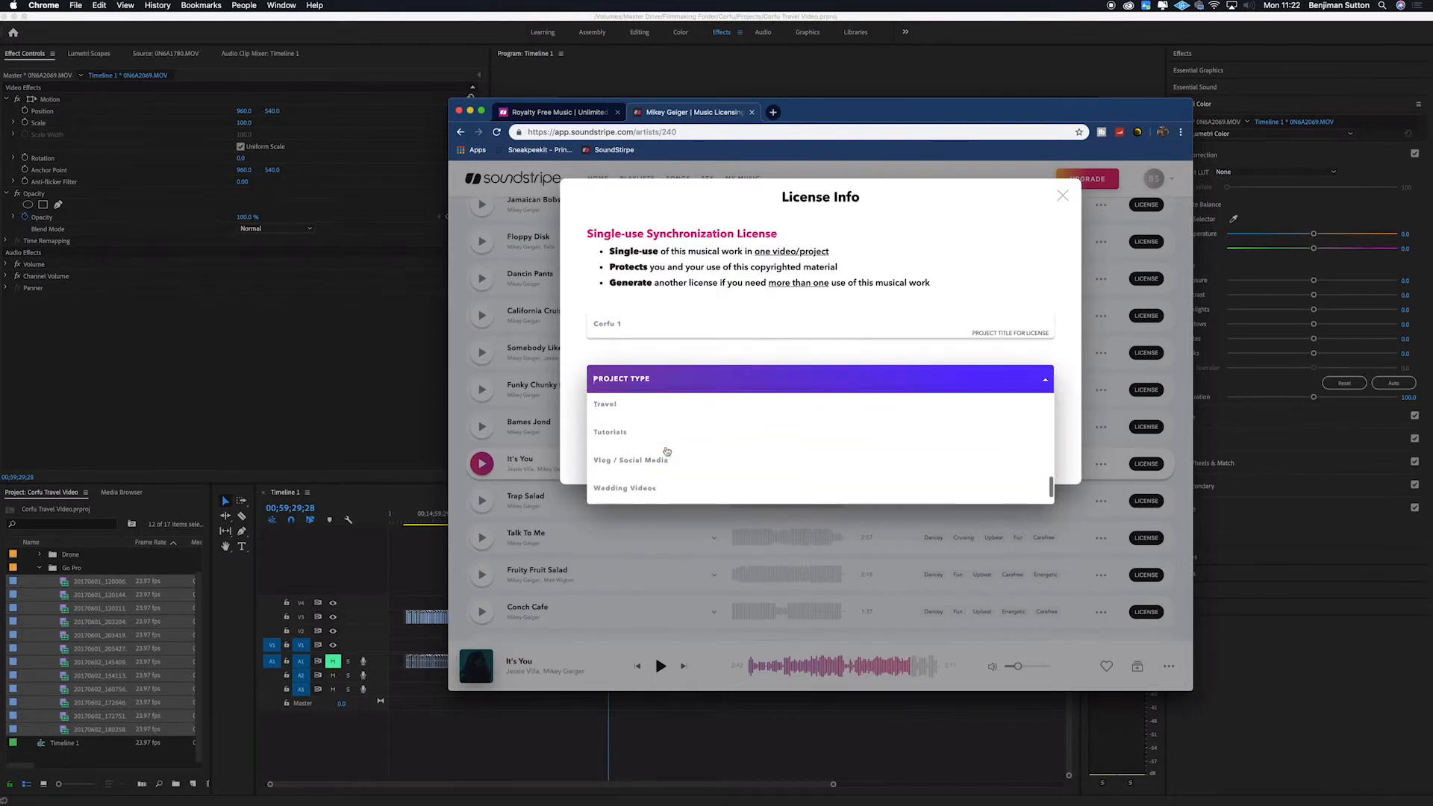
pyautogui.click(605, 404)
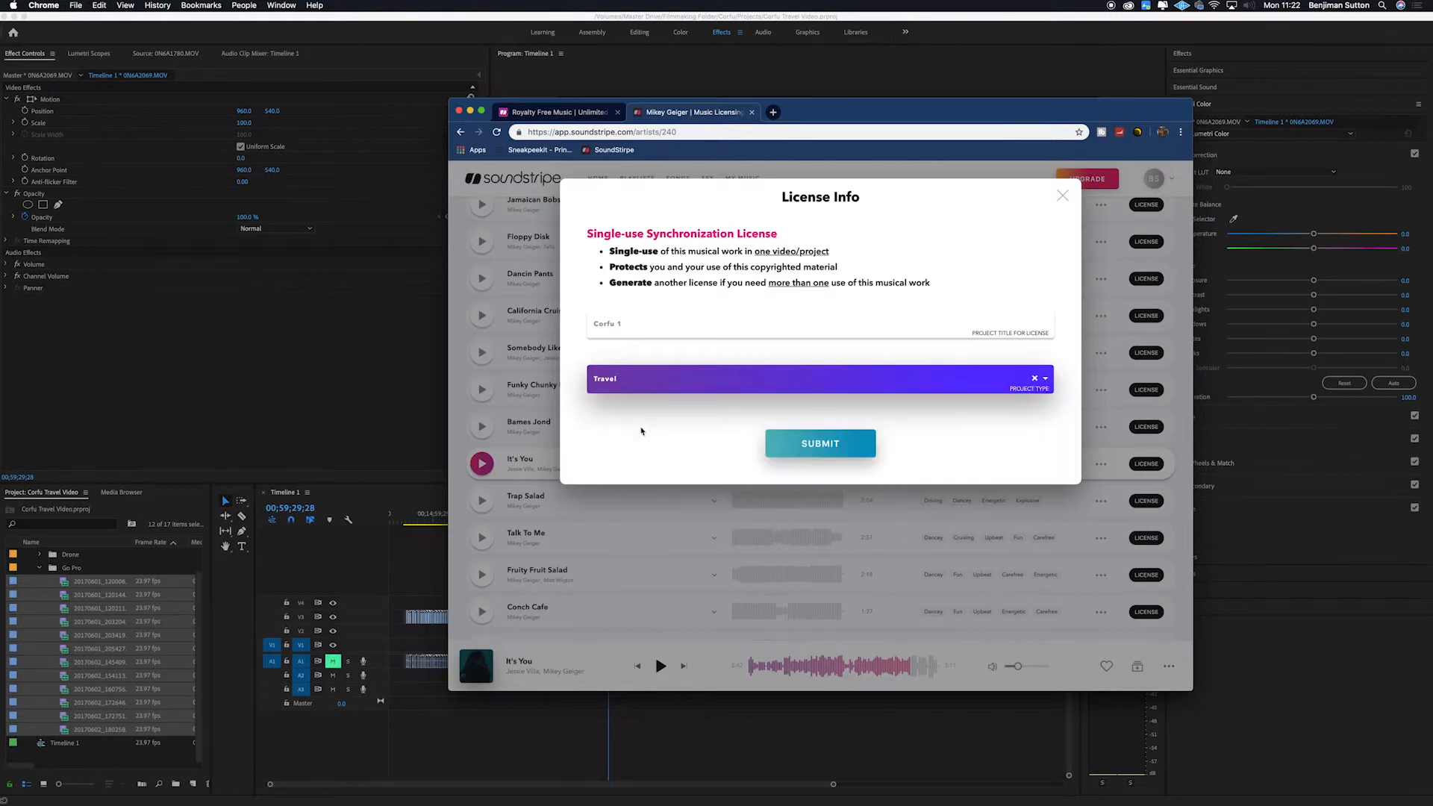
pyautogui.click(820, 443)
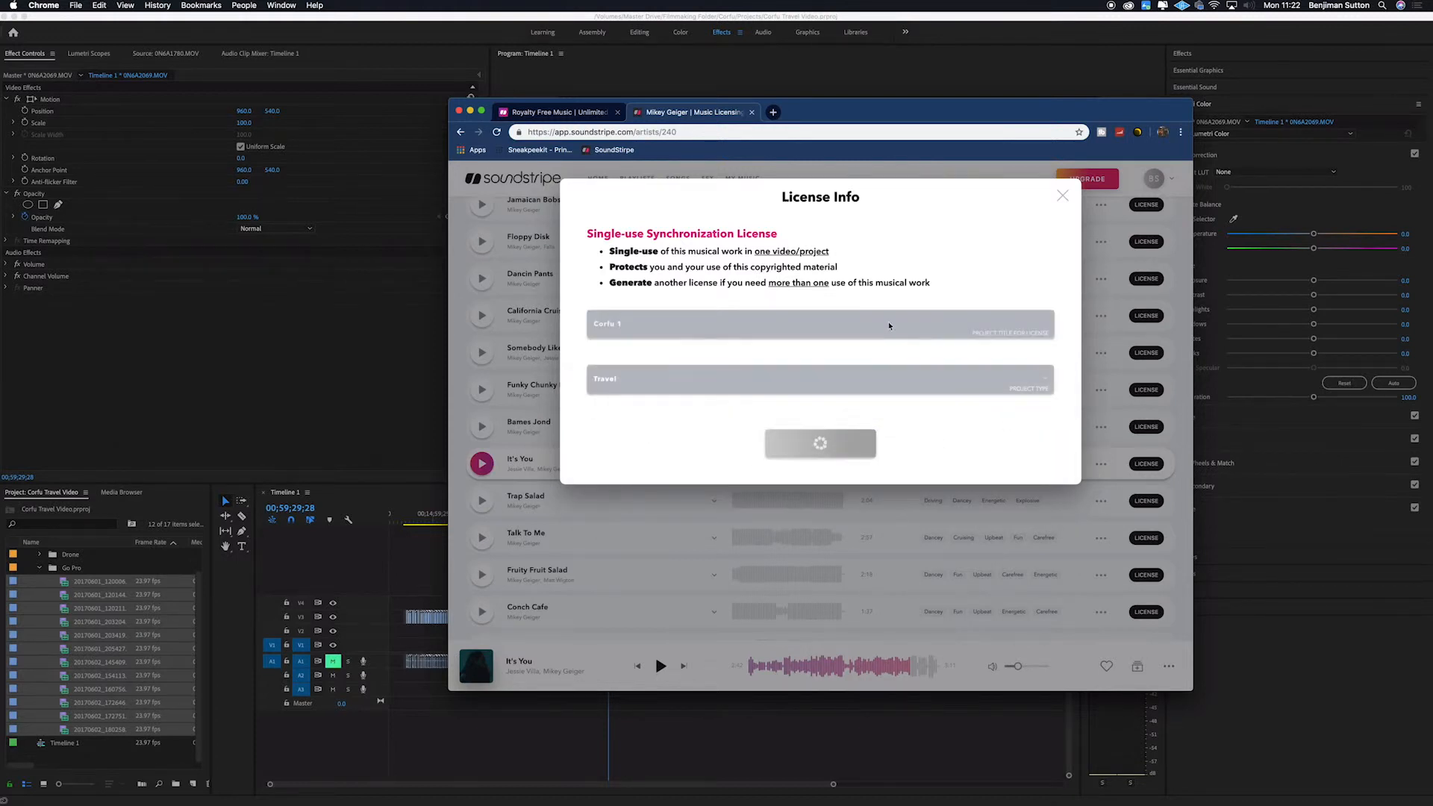
# Download the full-length Lead Vocal [Primary] WAV of It's You
pyautogui.click(1062, 195)
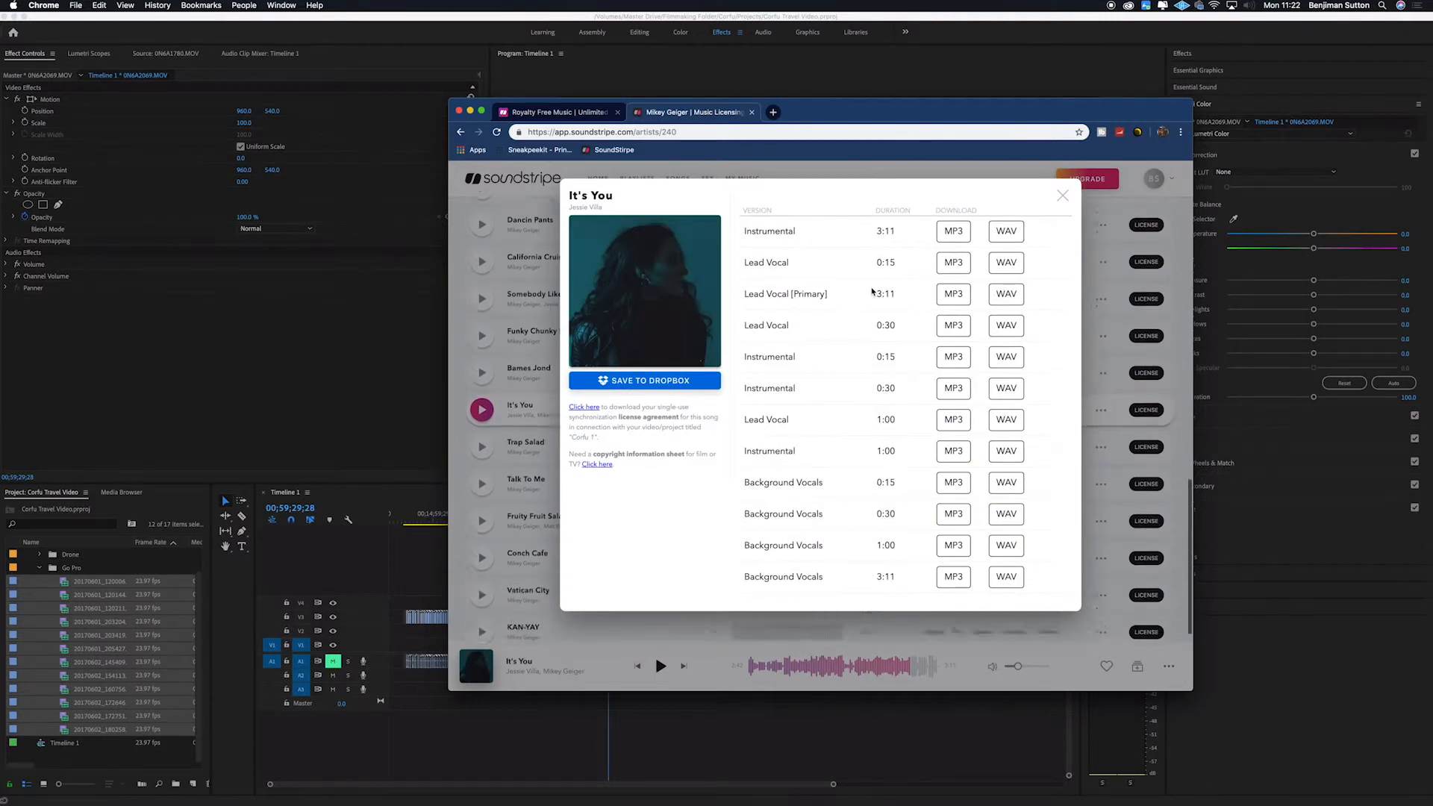
pyautogui.click(1006, 293)
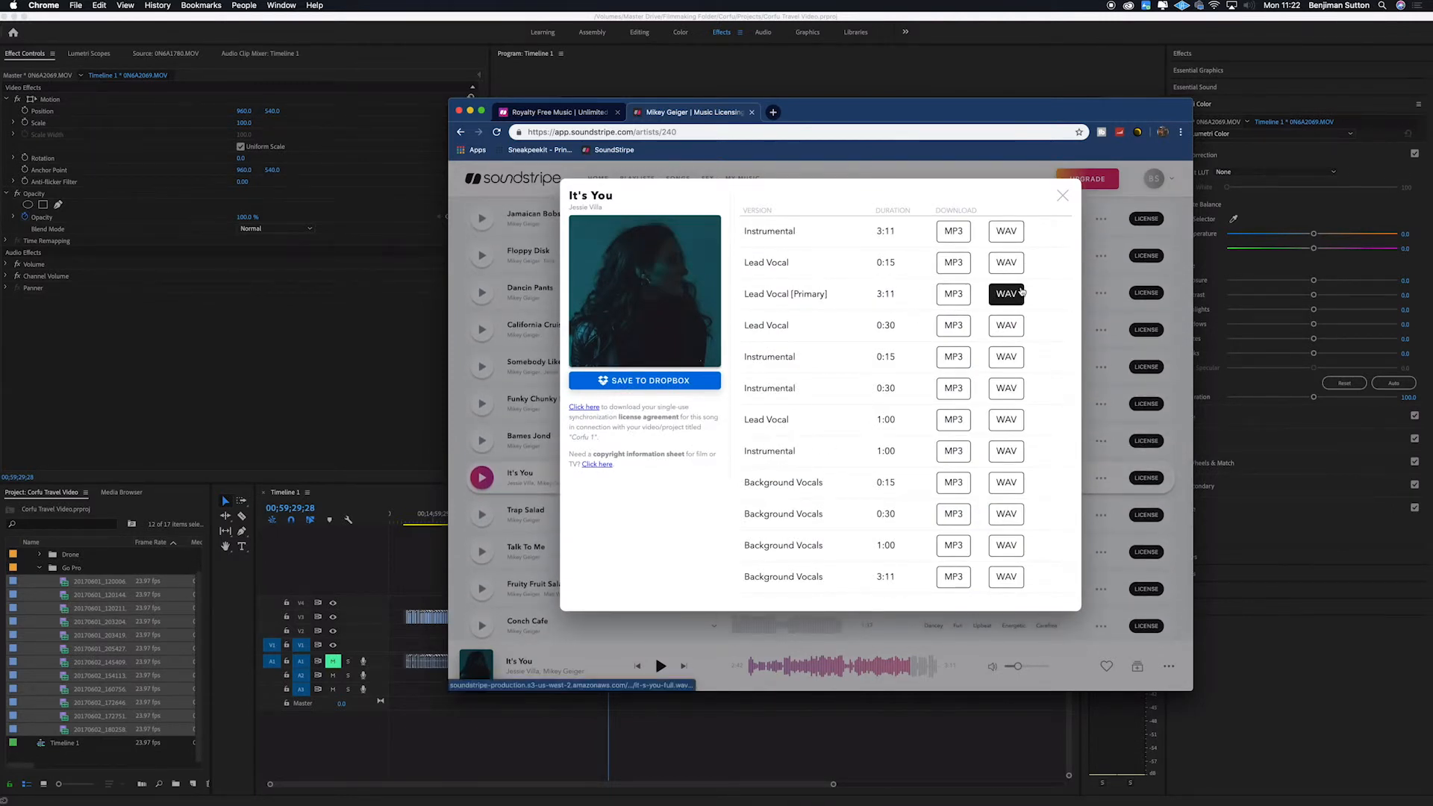
pyautogui.click(953, 357)
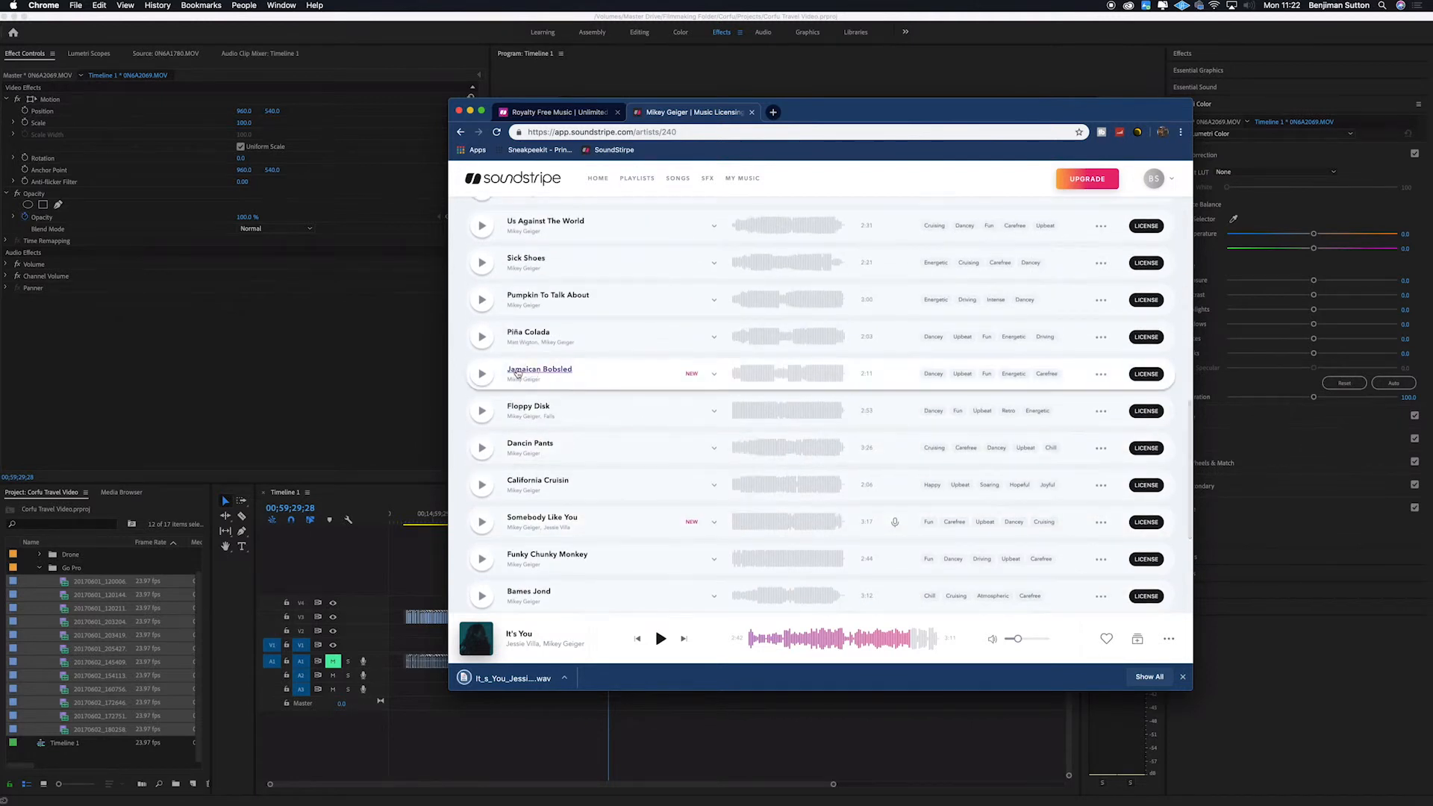
# Preview Tropical Bois and I Love Lamp, then start licensing I Love Lamp
pyautogui.click(481, 337)
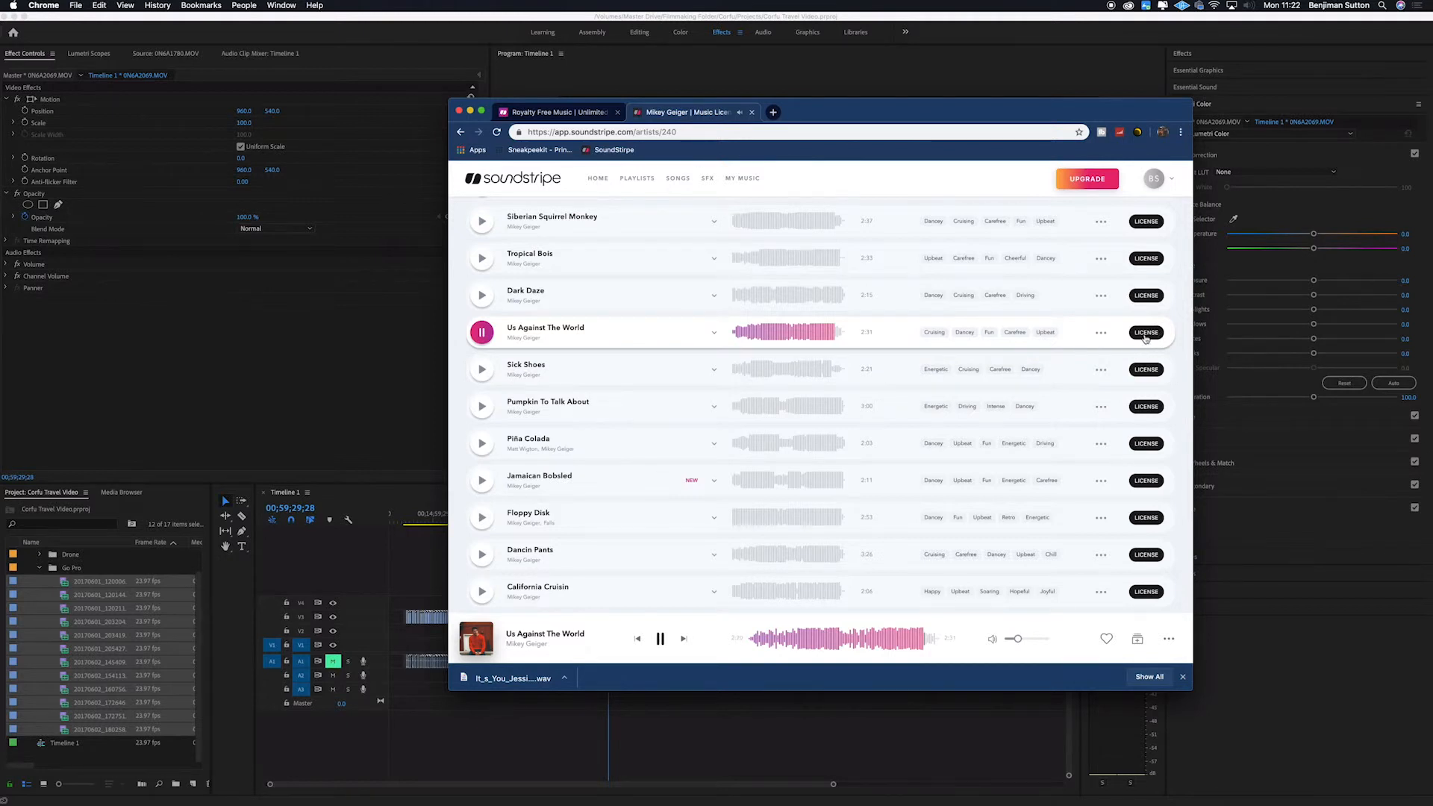
pyautogui.scroll(-3)
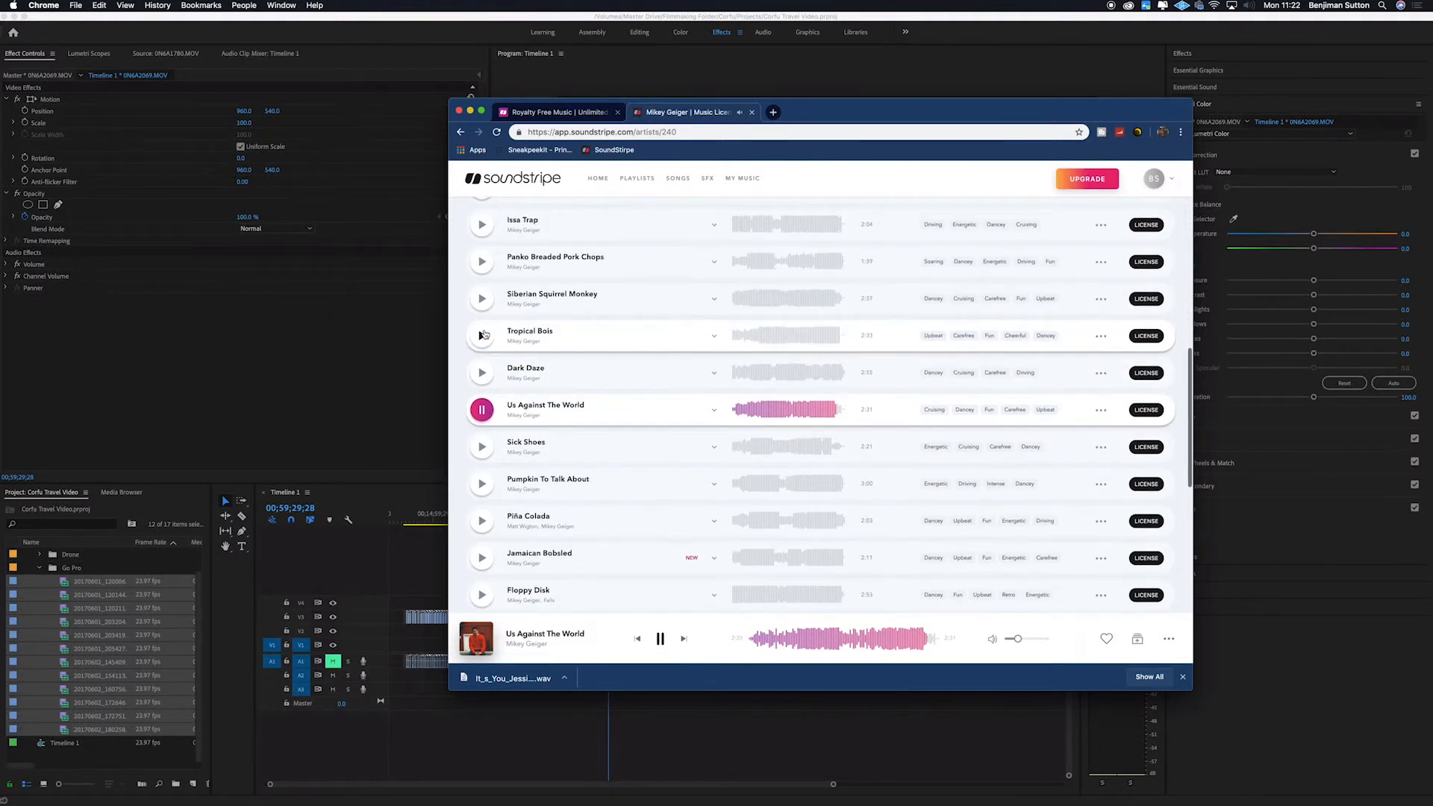
pyautogui.click(481, 335)
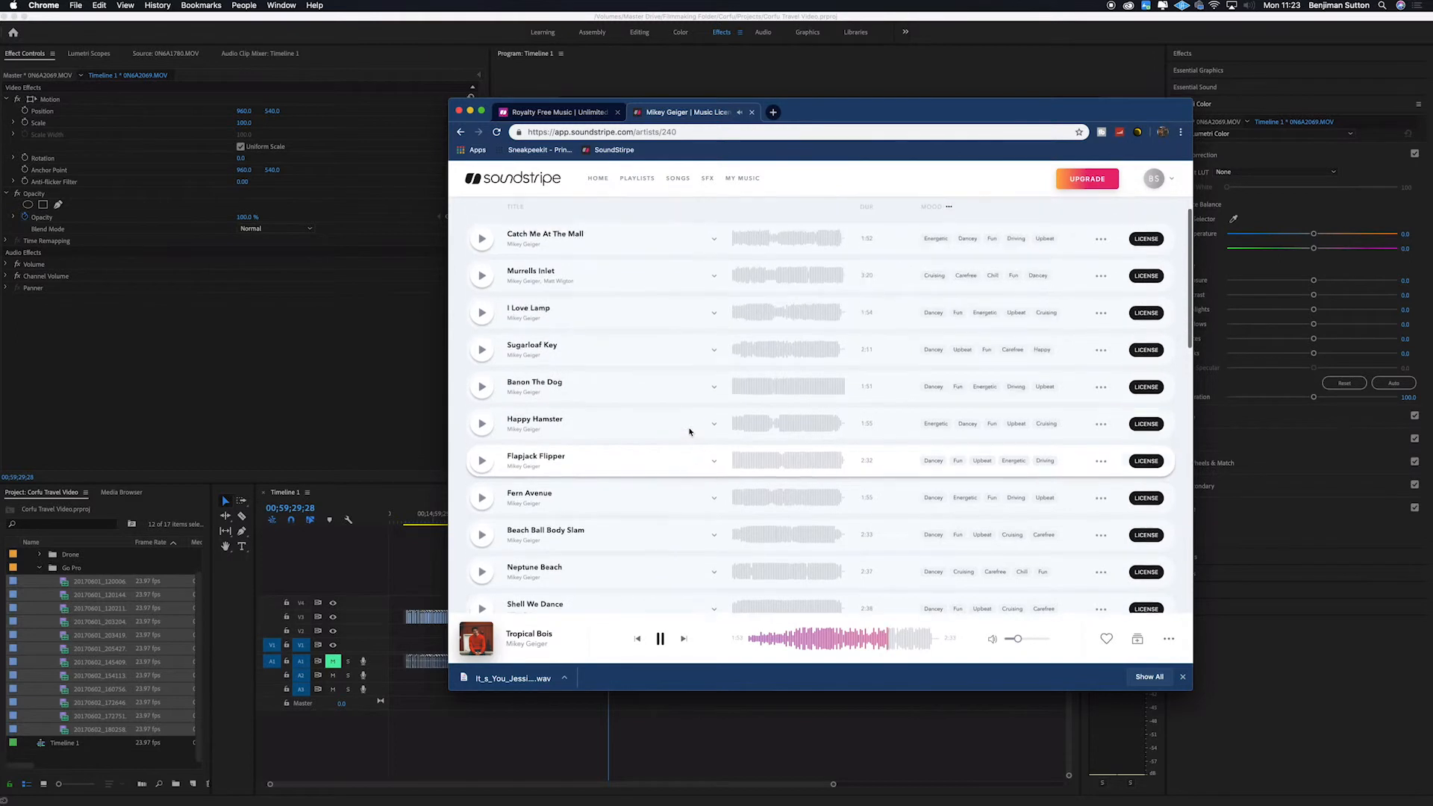
pyautogui.click(482, 312)
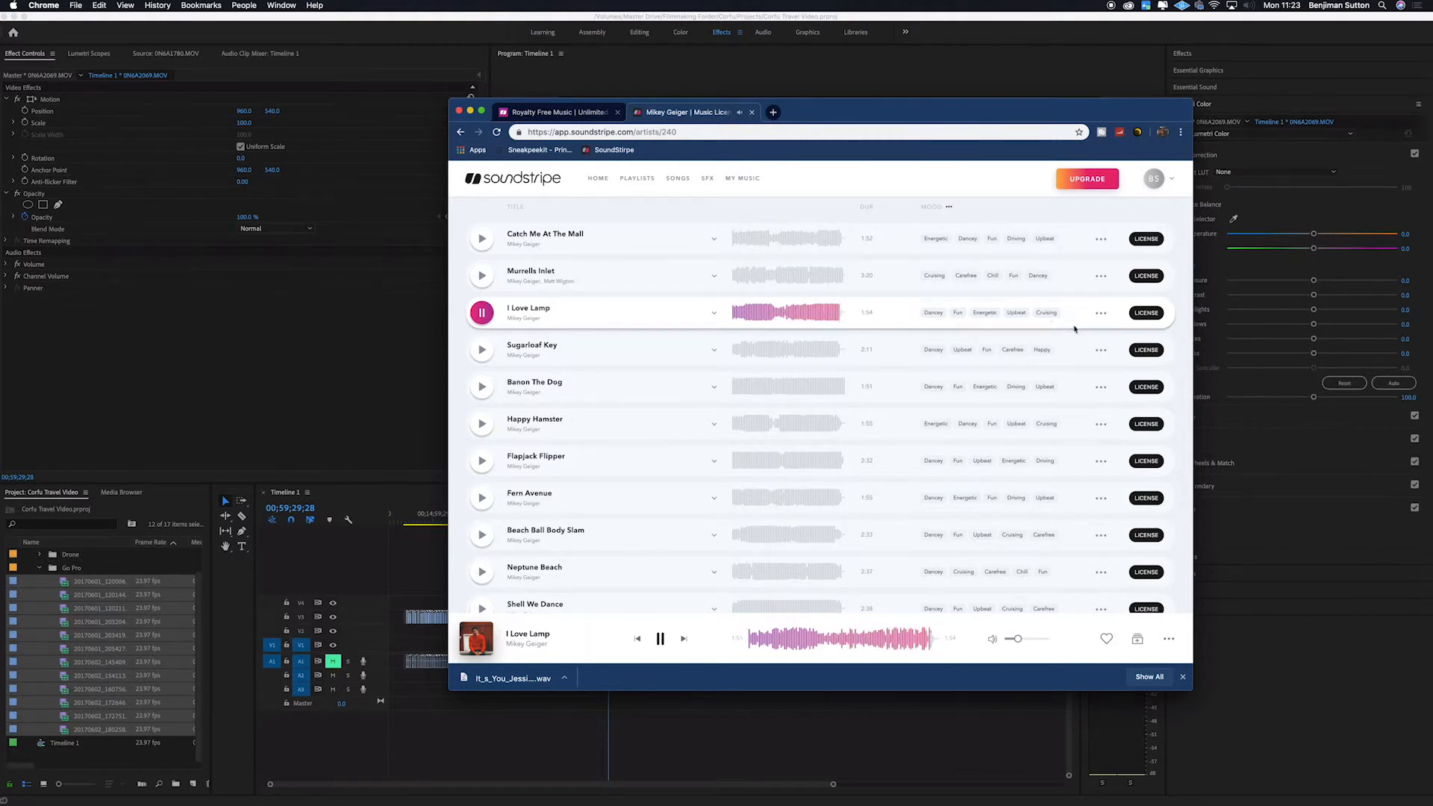
pyautogui.click(481, 313)
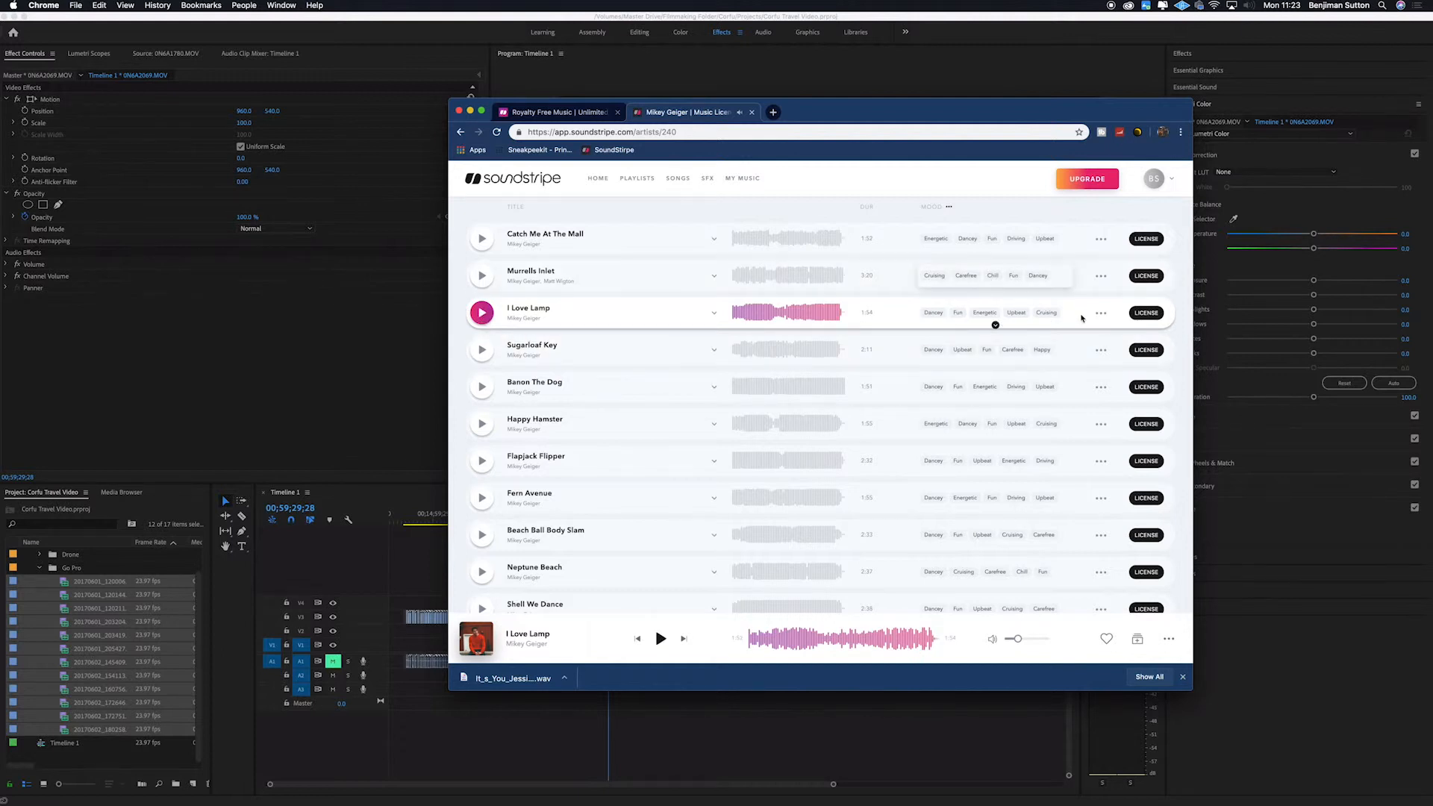
pyautogui.click(1145, 312)
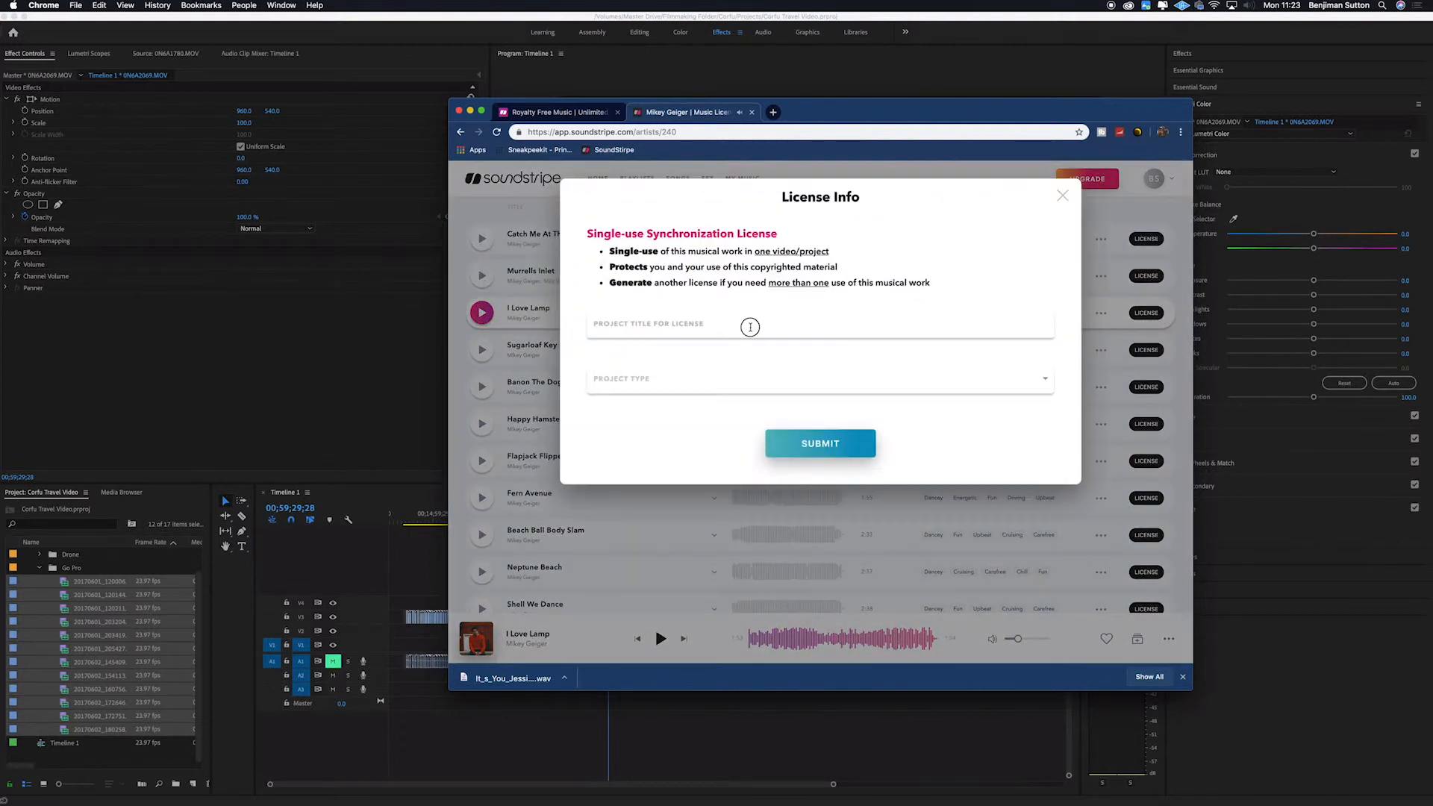
# Enter 'Corfu 2' as the project title and set the project type to Travel
pyautogui.write('Corfu 2')
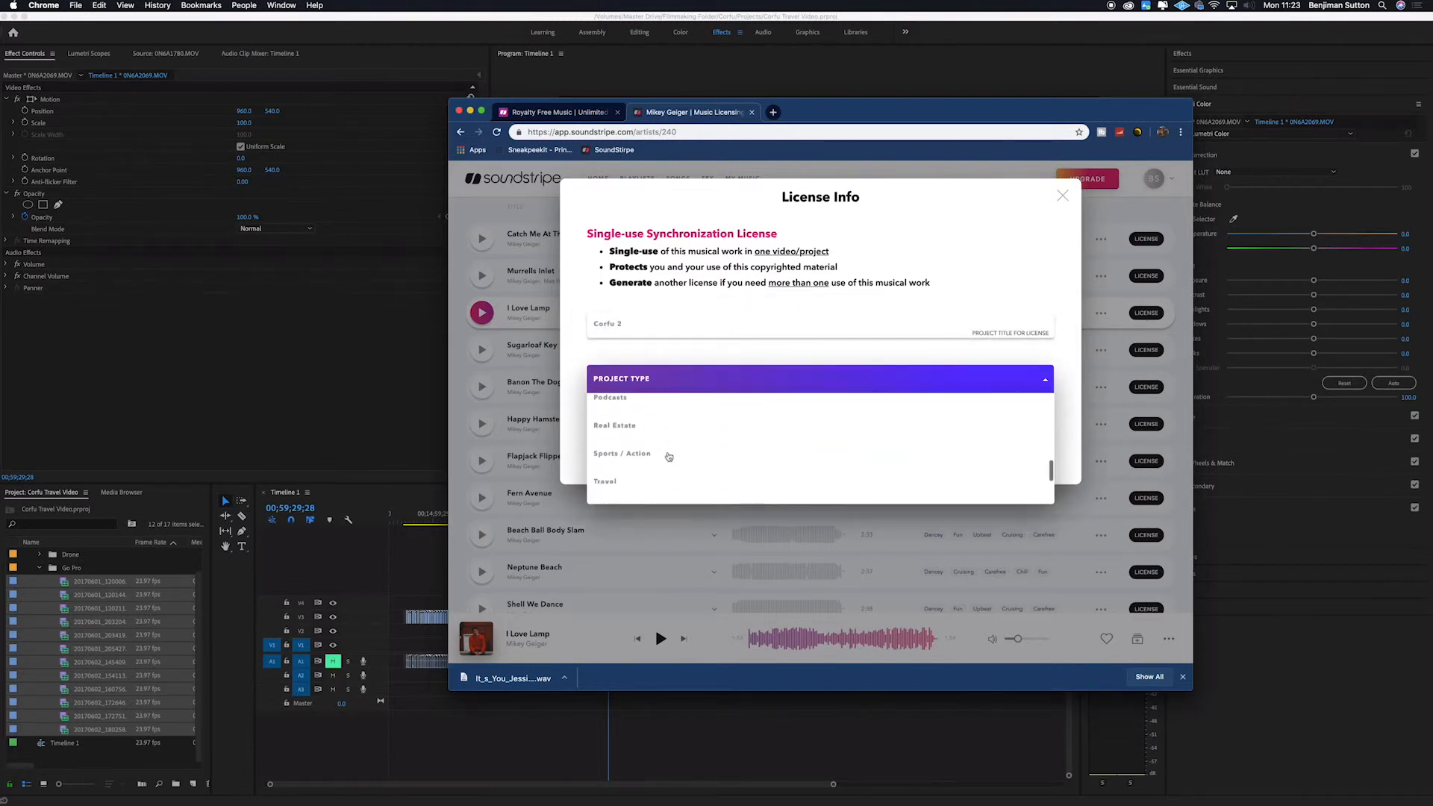
pyautogui.click(605, 480)
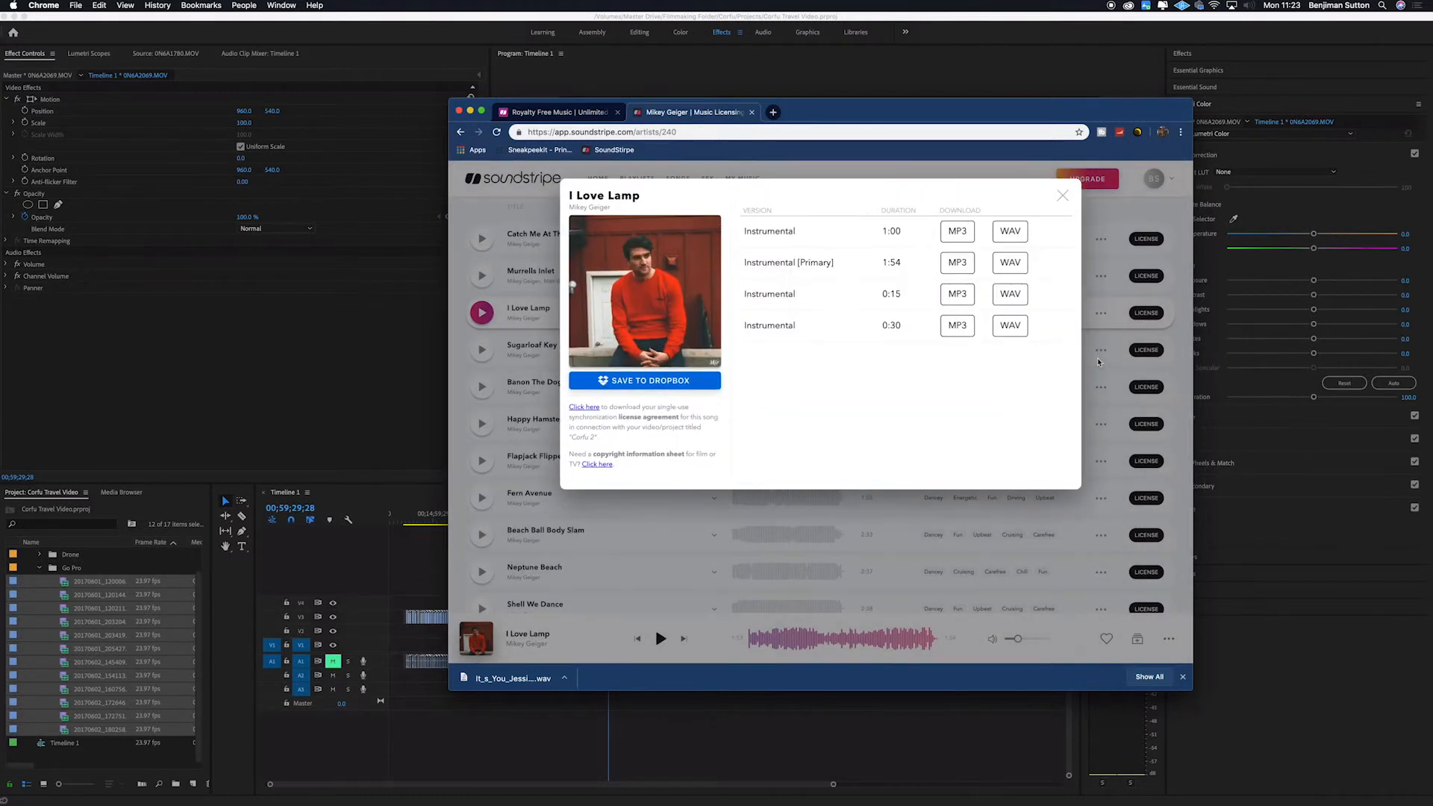
pyautogui.moveTo(1168, 353)
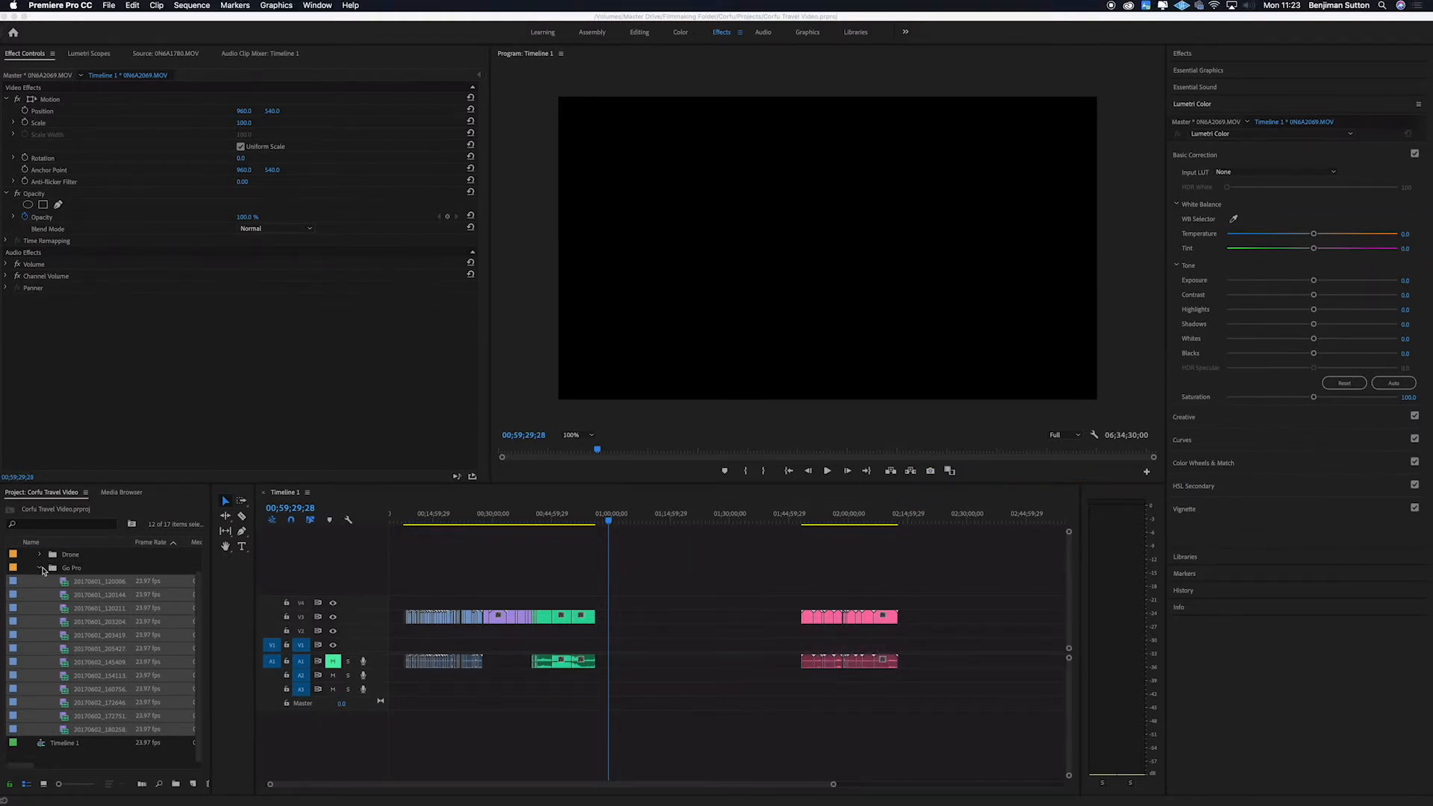
# Import the I Love Lamp WAV from the Downloads folder into the project
pyautogui.rightClick(78, 654)
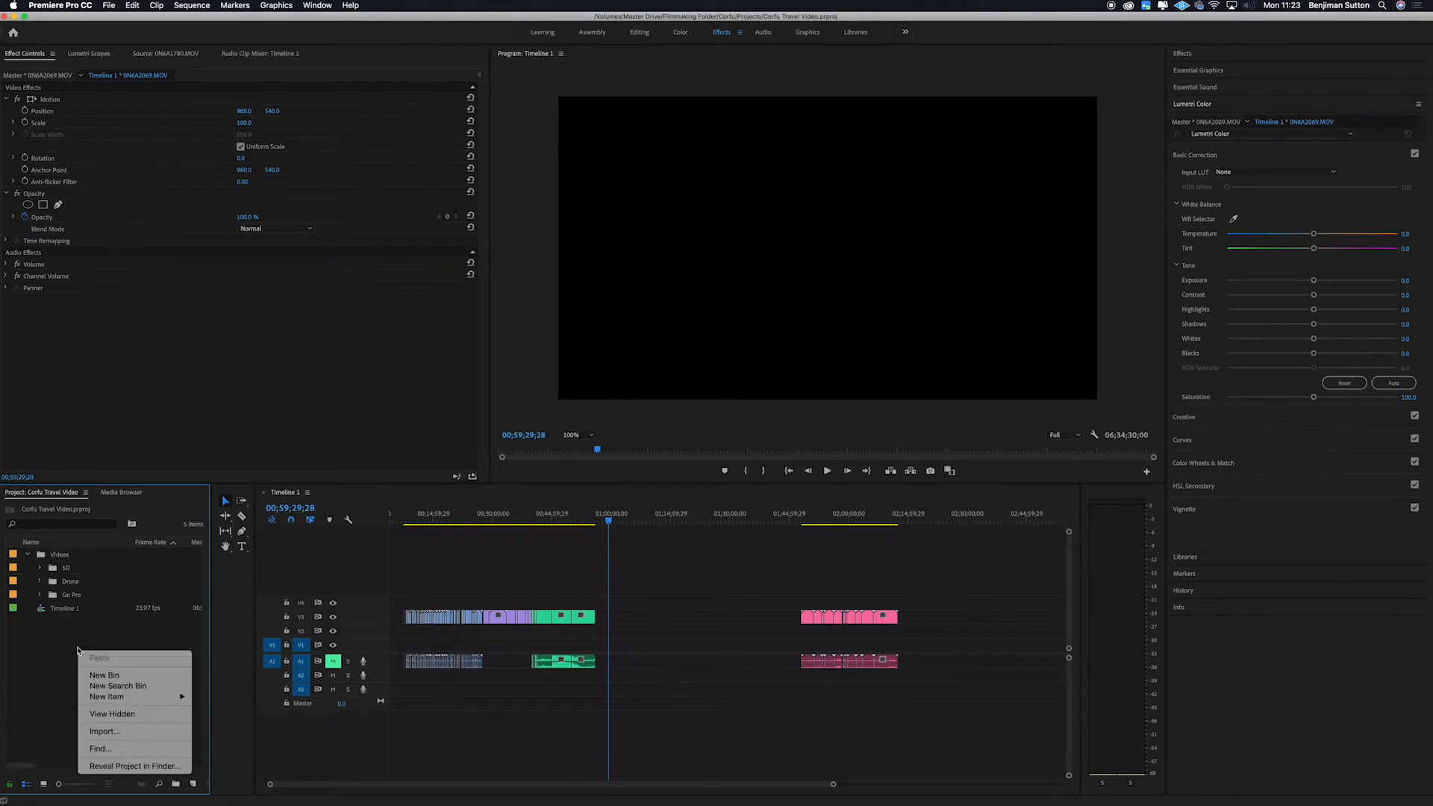
pyautogui.click(104, 675)
pyautogui.write('Audio')
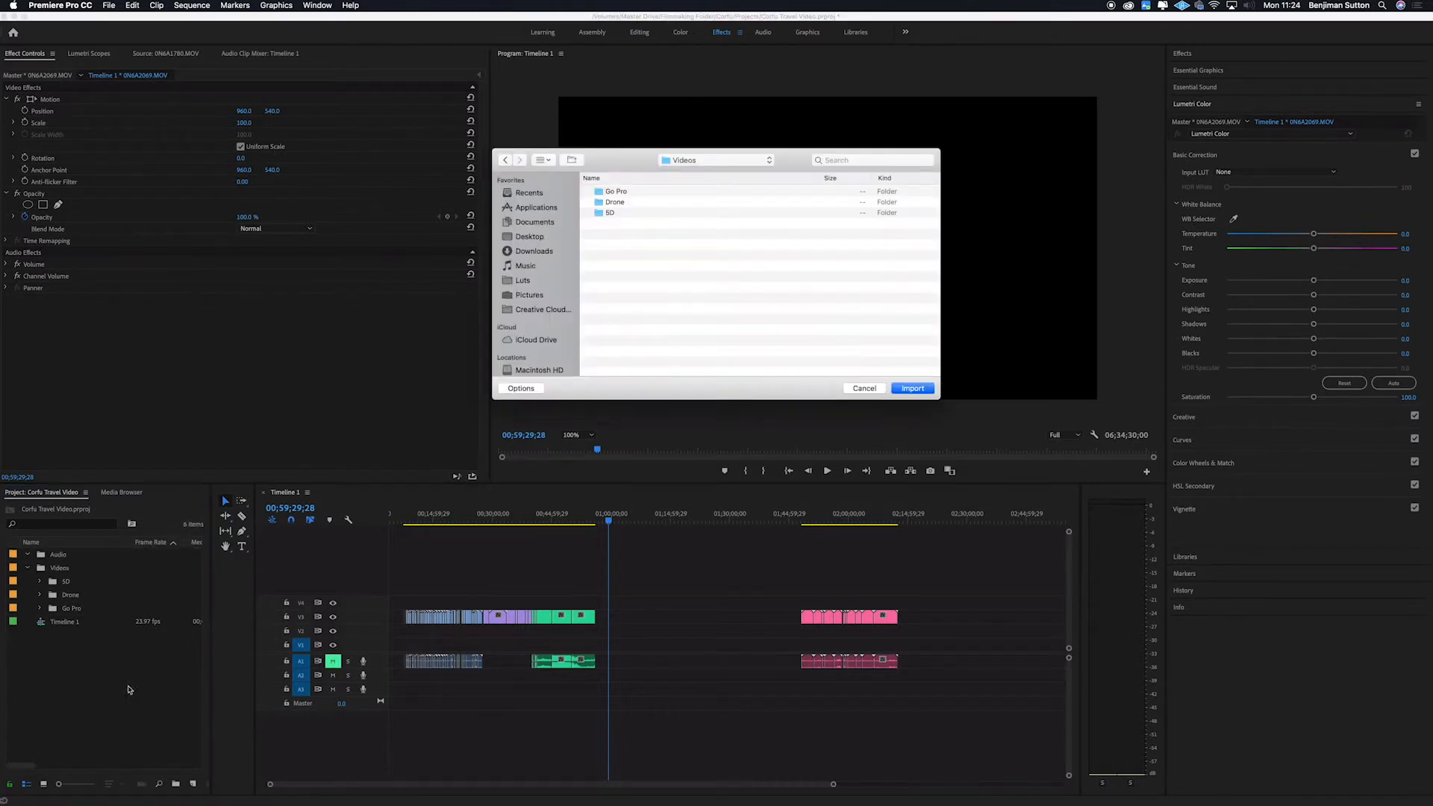
pyautogui.click(534, 250)
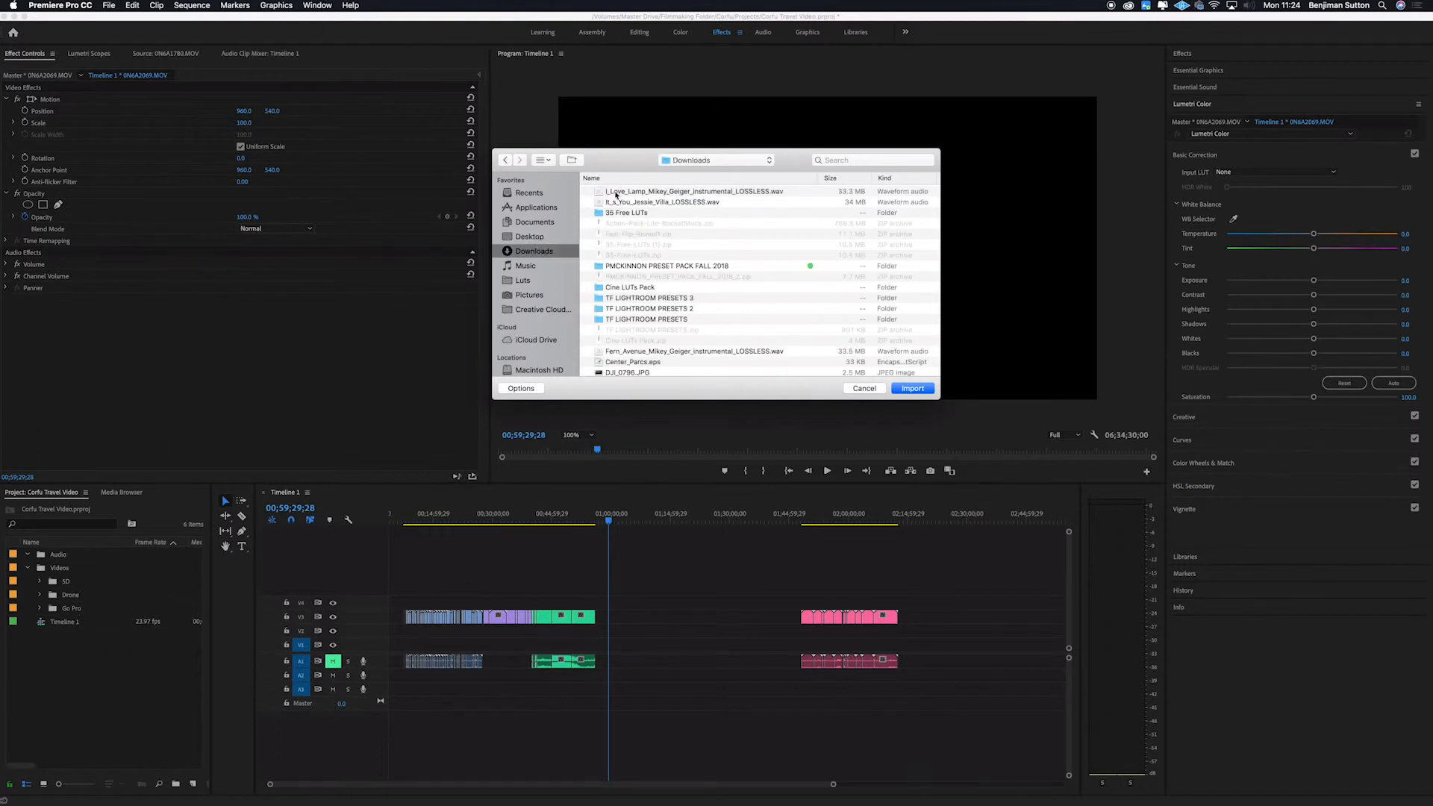
pyautogui.click(699, 191)
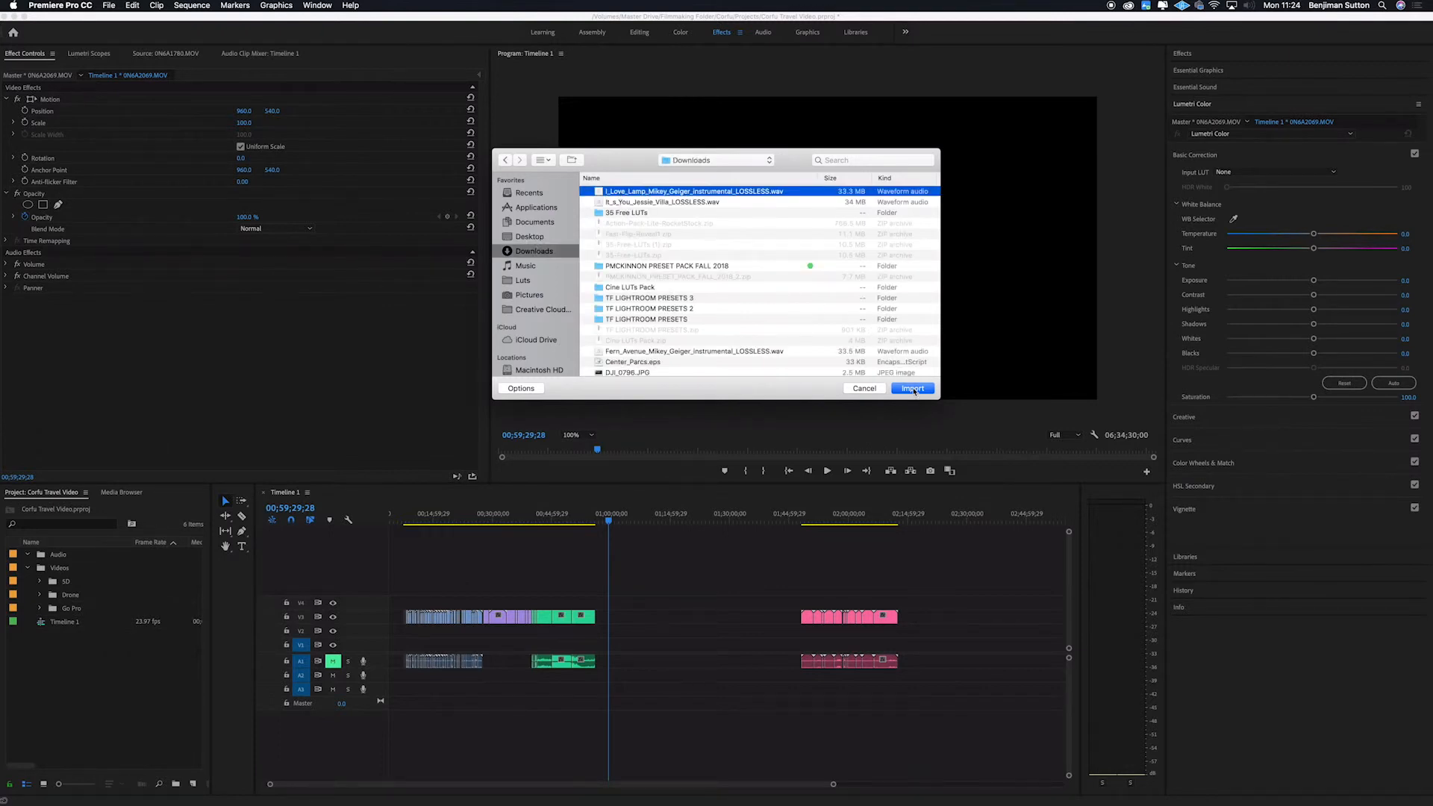
pyautogui.click(911, 388)
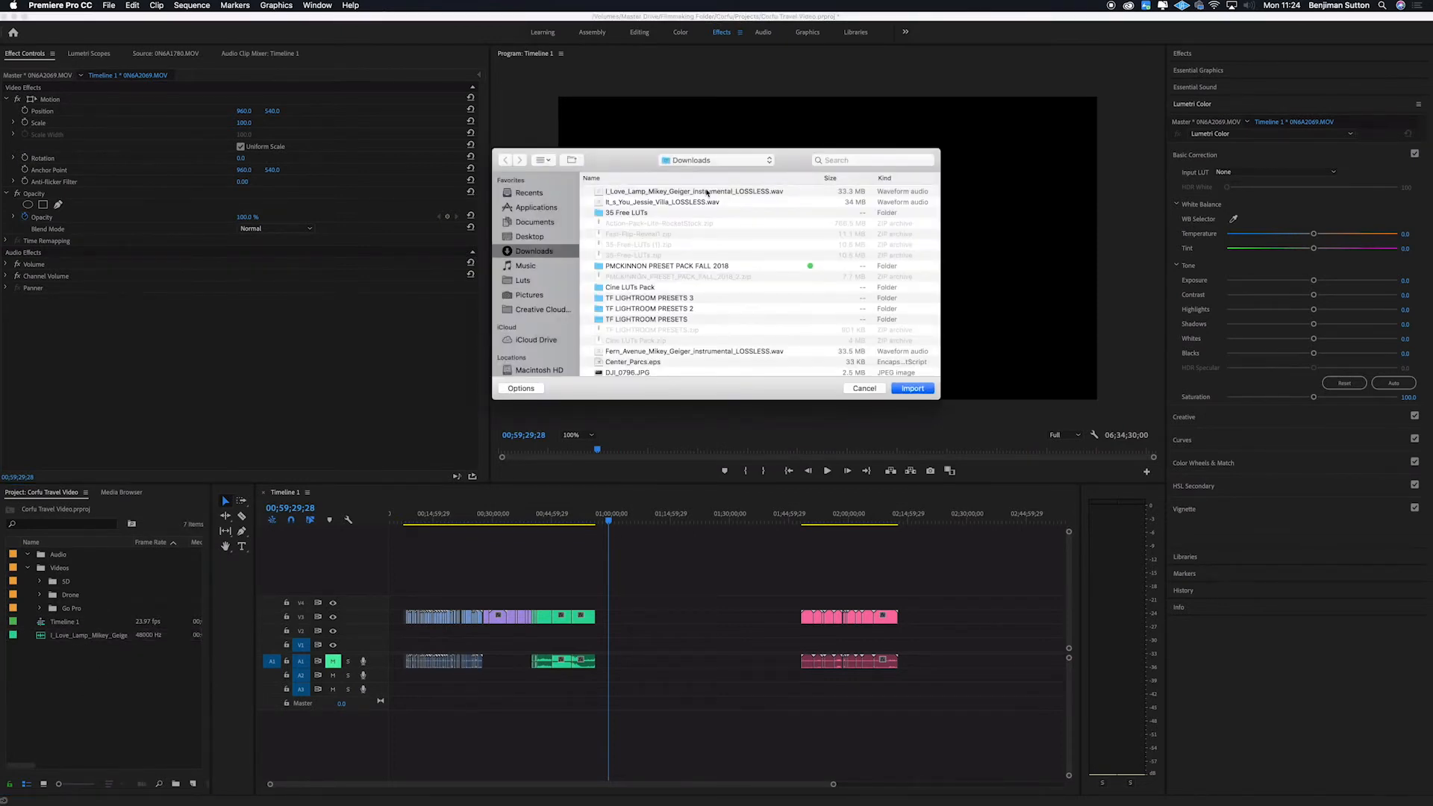
# Import the It's You WAV and drag both audio clips onto audio track A3
pyautogui.click(912, 387)
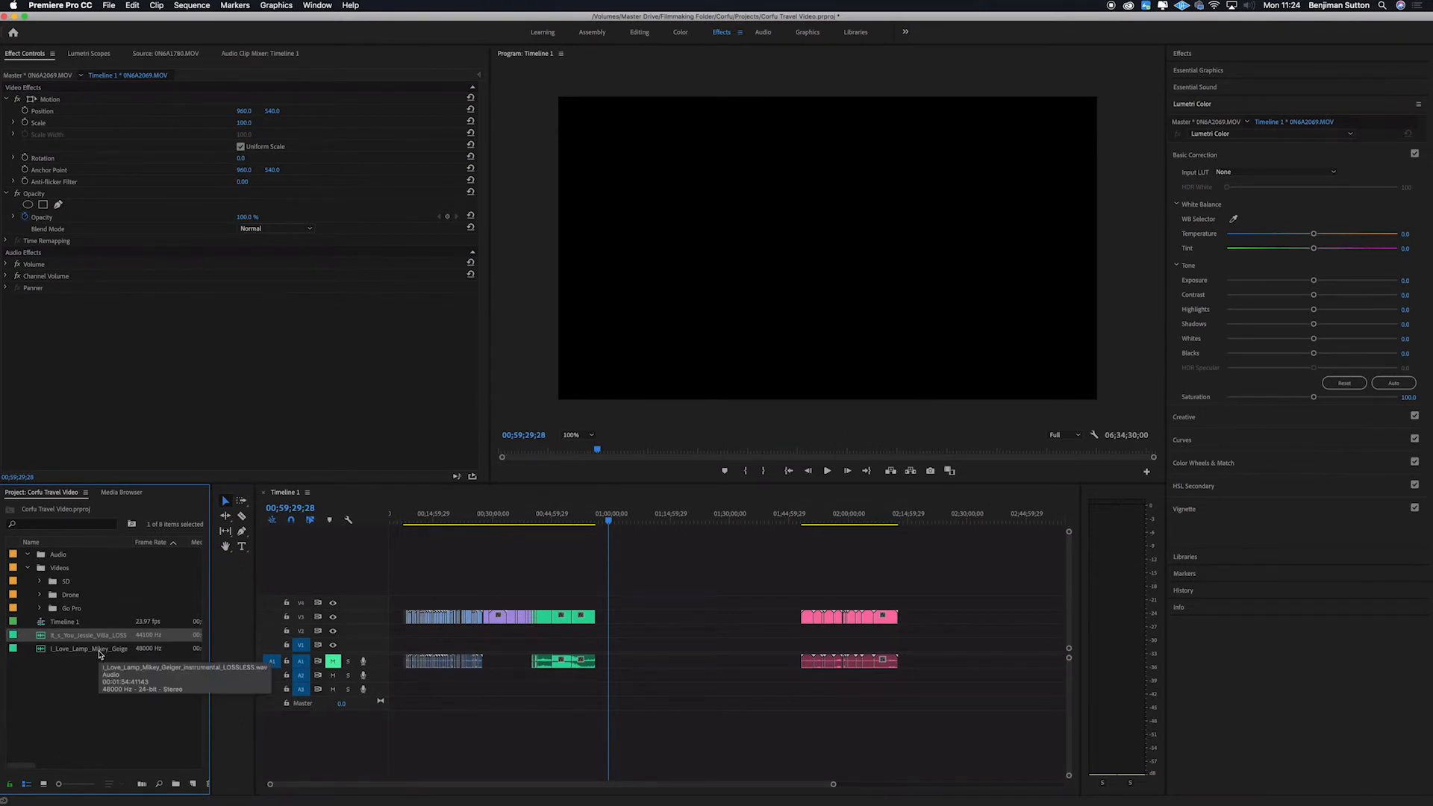
pyautogui.click(89, 635)
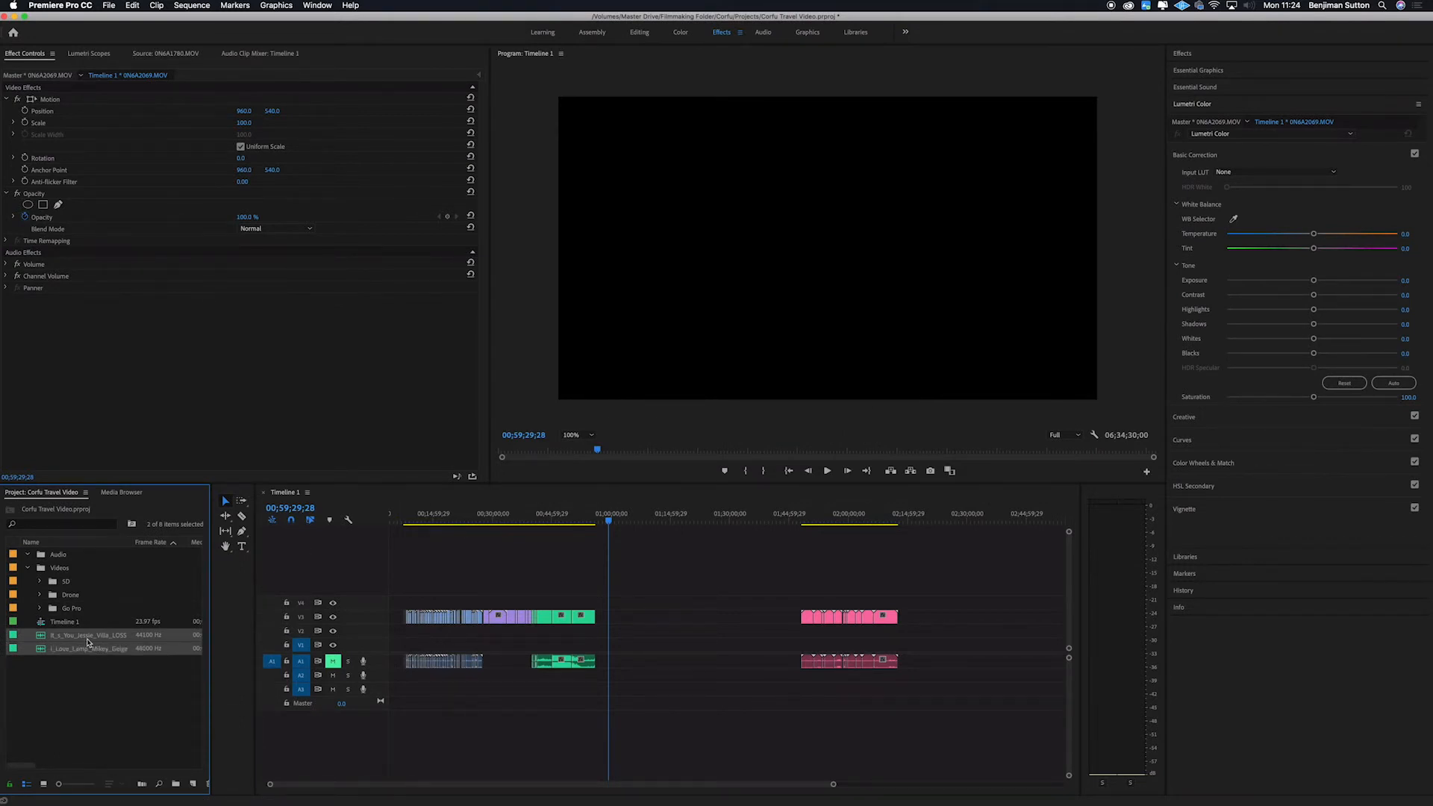
pyautogui.moveTo(89, 635); pyautogui.dragTo(456, 690)
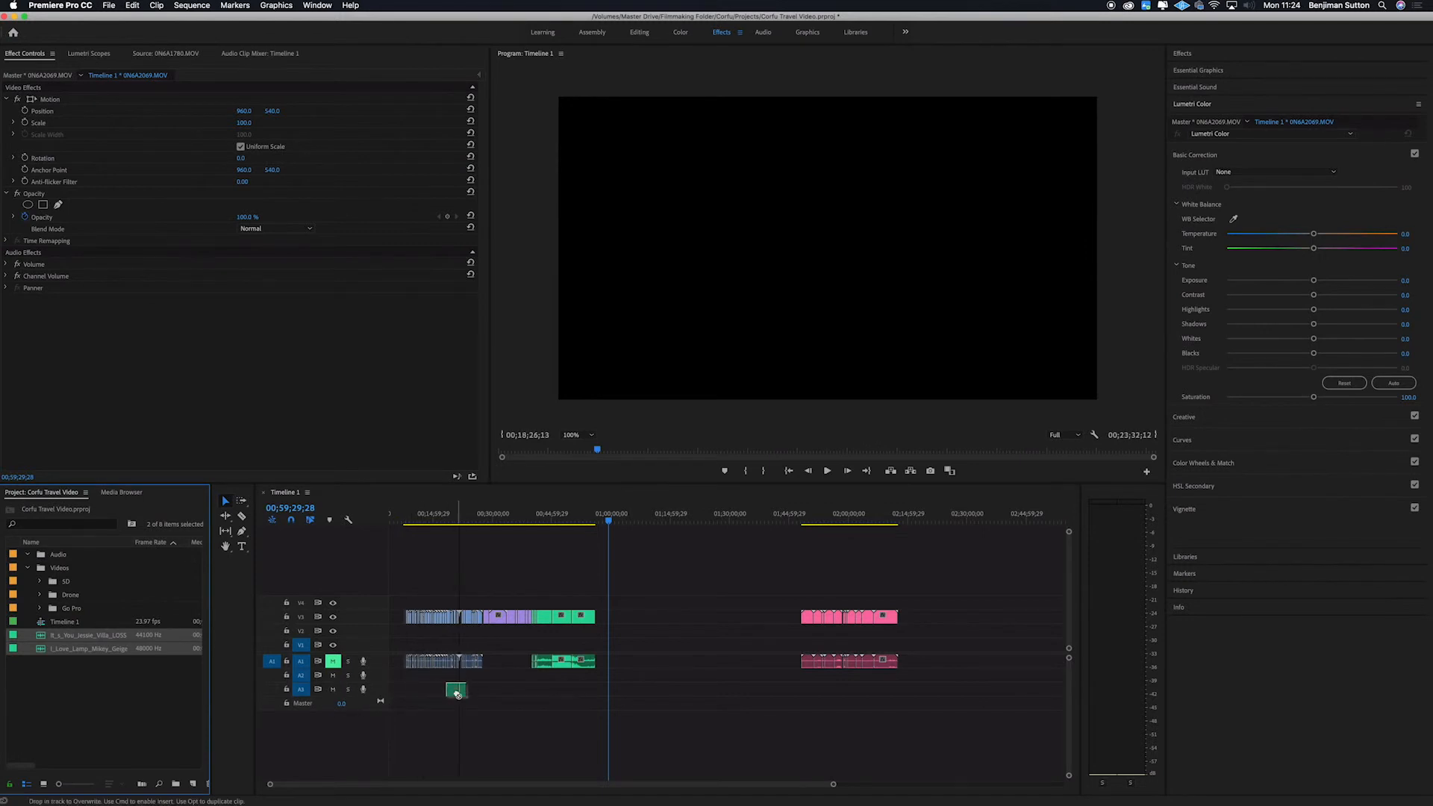